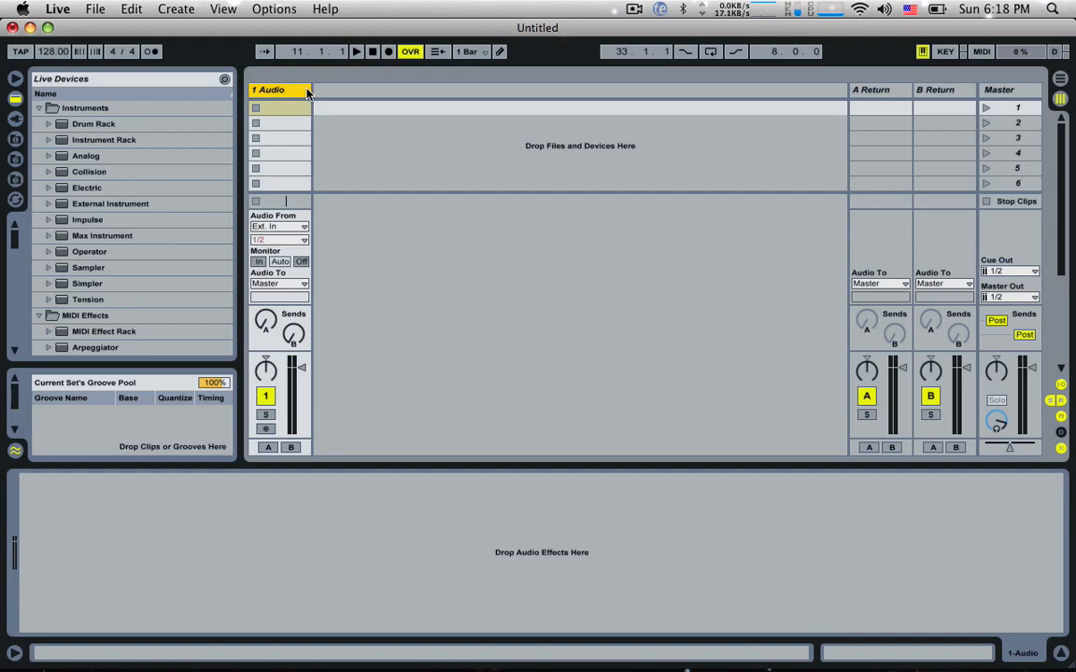
mouse_move(282, 98)
text(Kick)
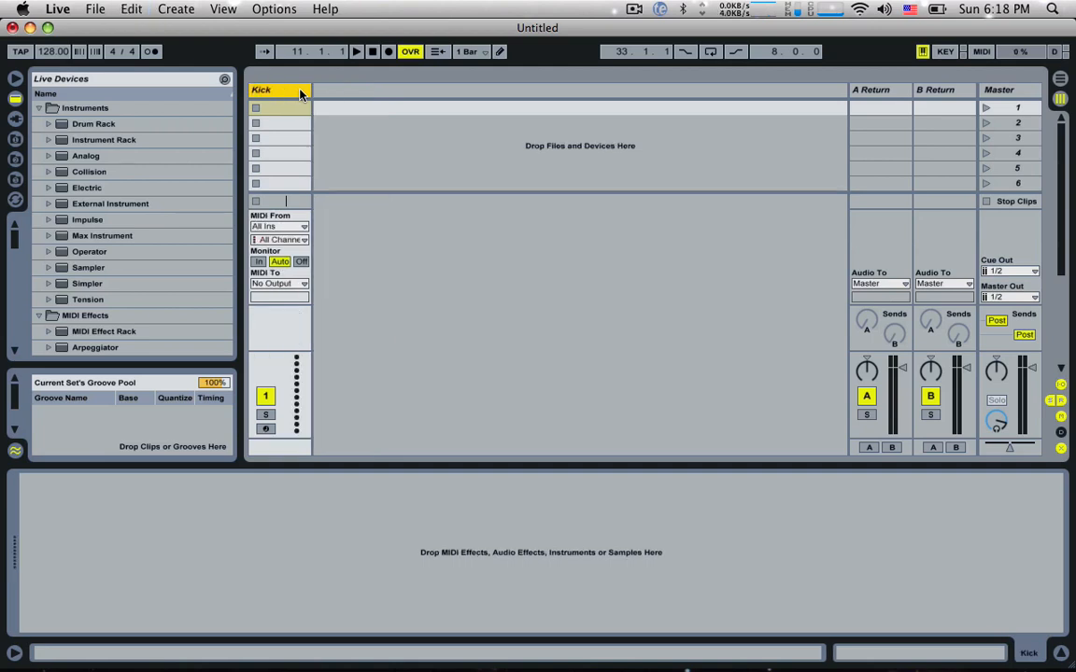
Load an empty Instrument Rack onto the Kick MIDI track and begin adding Operator to it
click(103, 139)
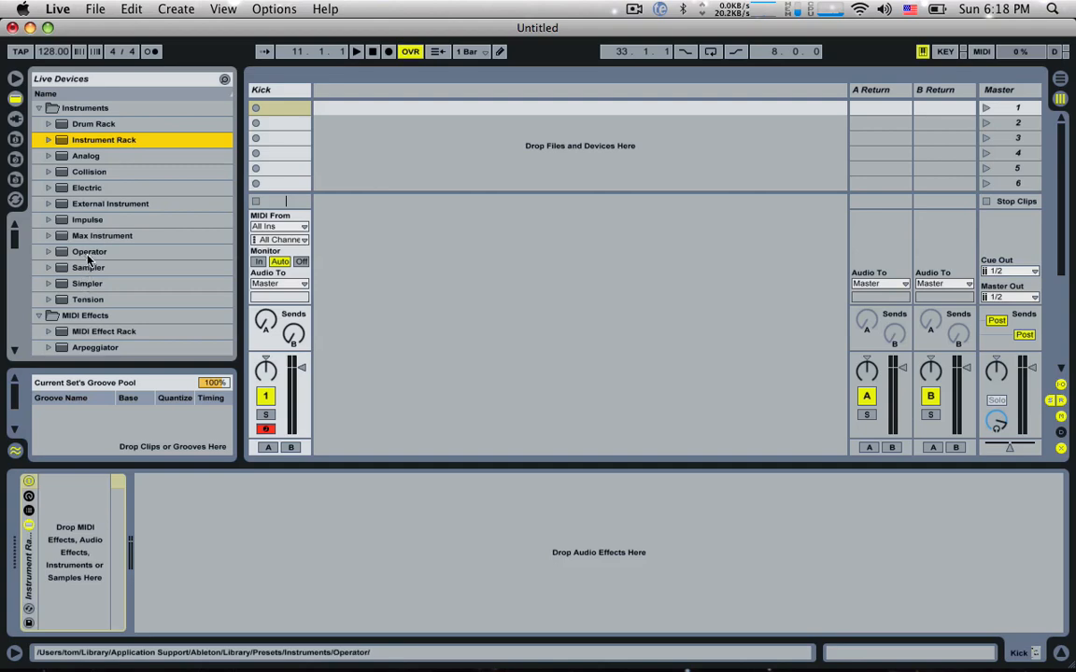
double_click(89, 251)
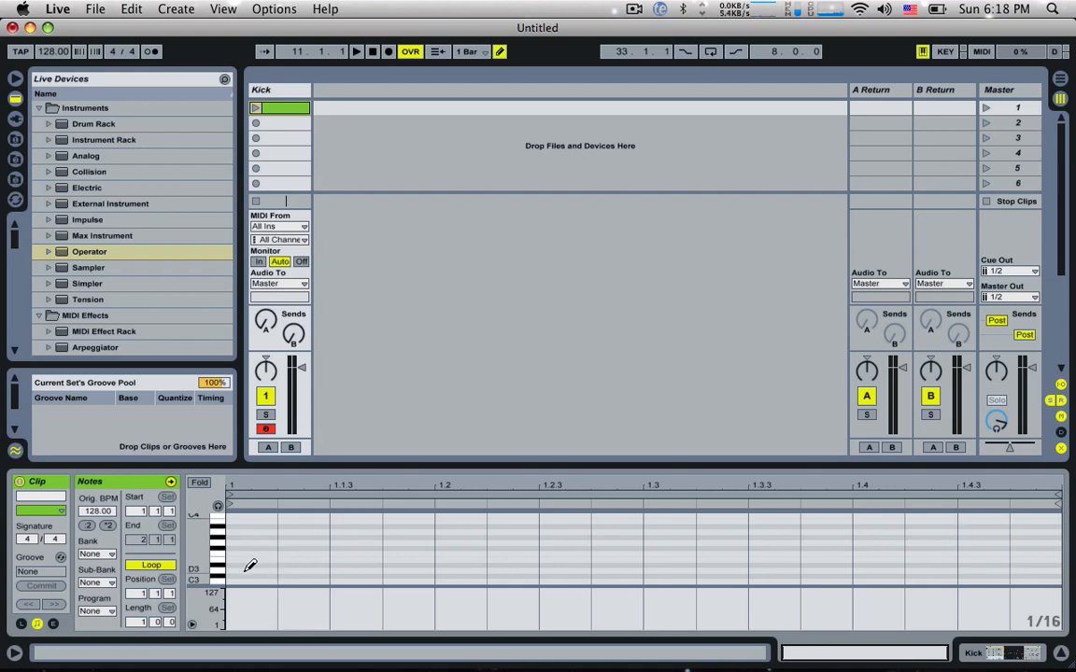
Add kick notes to the new one-bar clip on the Kick track
click(252, 581)
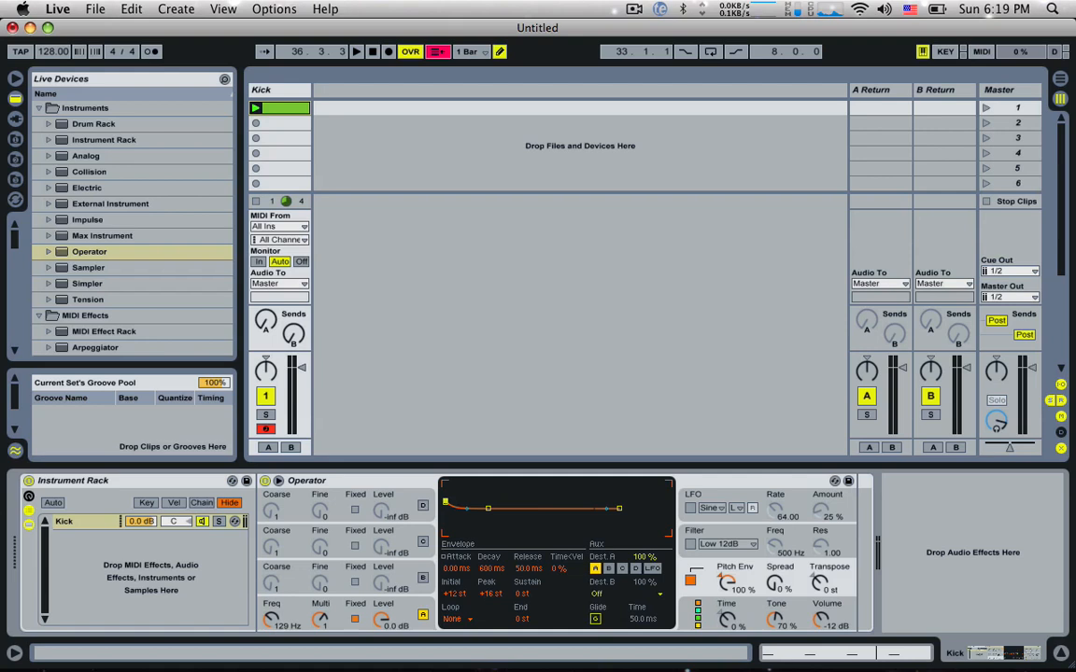
Tune oscillator A to 85.9 Hz and shape a fast-falling pitch envelope with short decay
drag(489, 508, 447, 493)
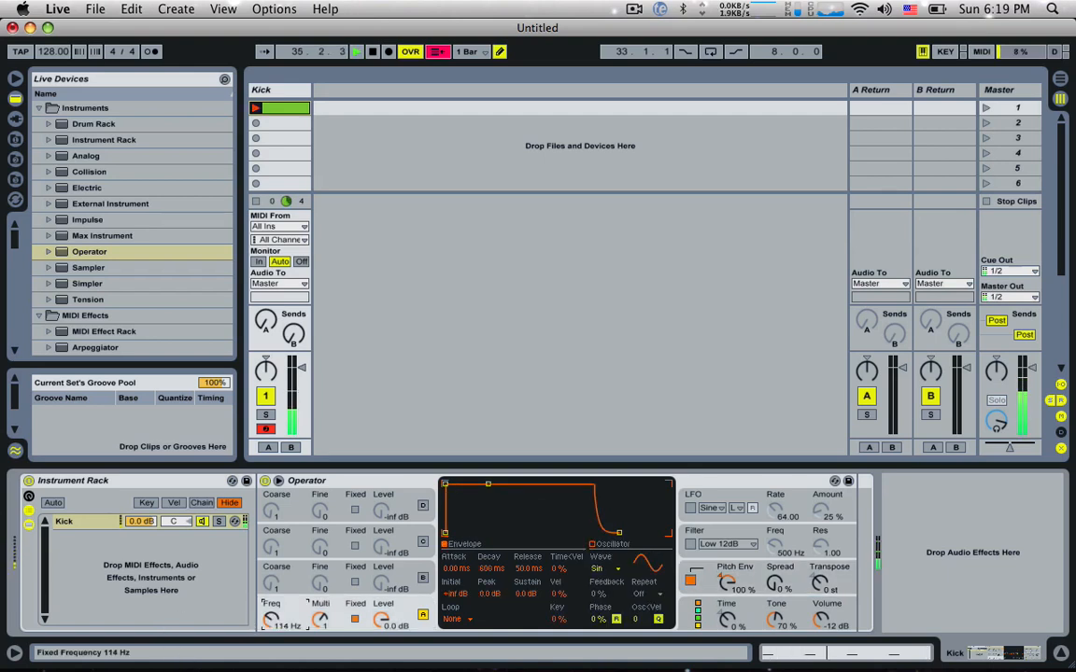
drag(271, 619, 271, 625)
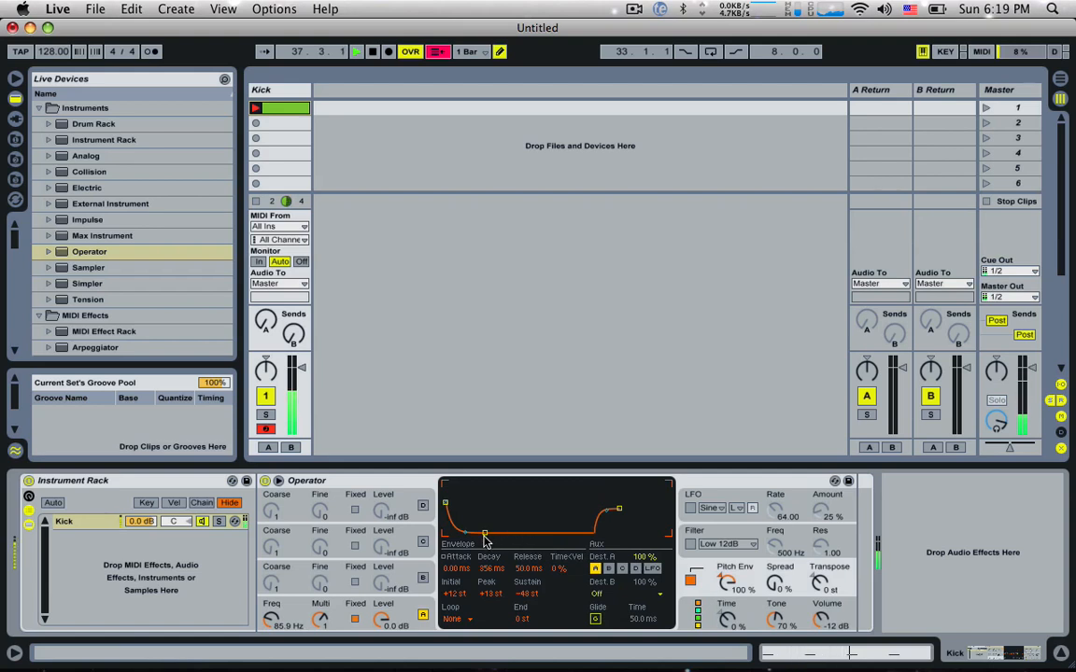
drag(486, 532, 485, 526)
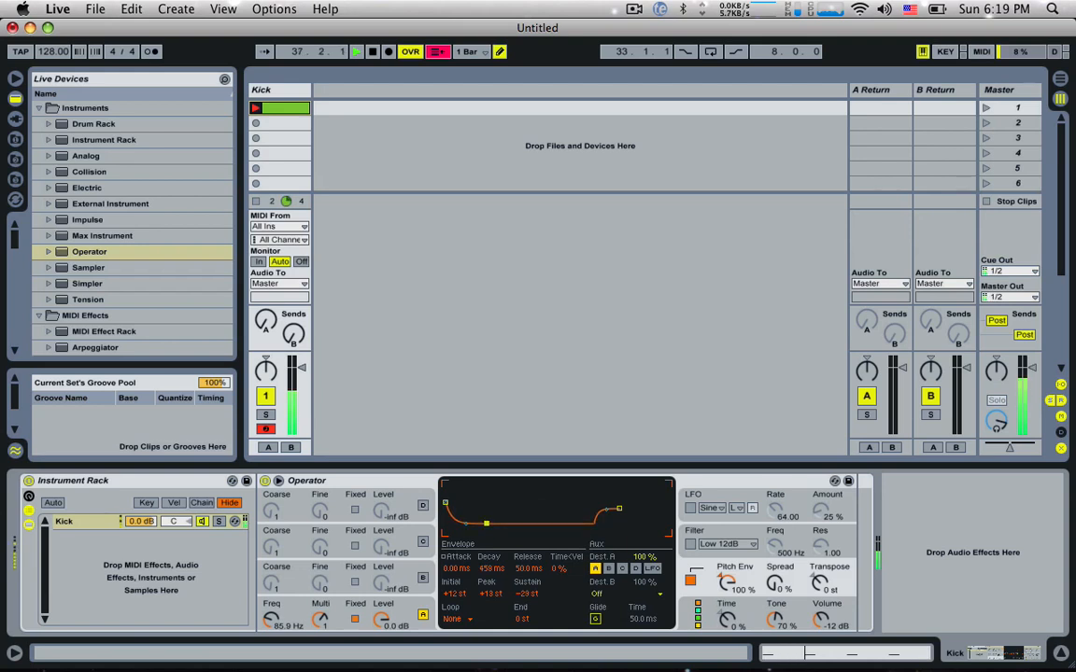
drag(485, 523, 621, 512)
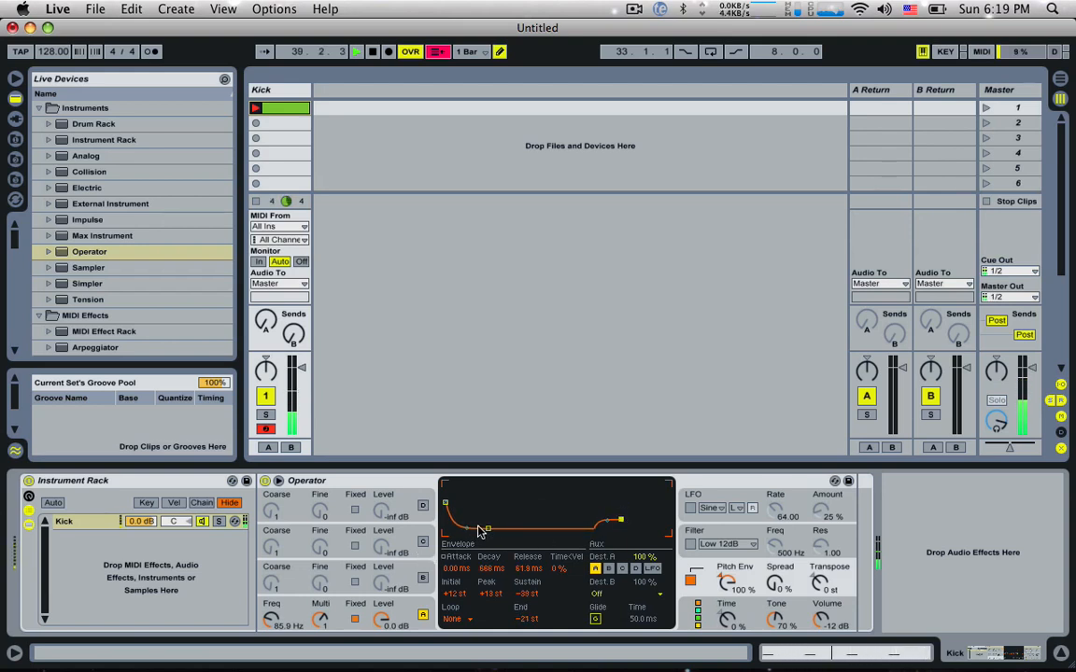
drag(486, 528, 492, 531)
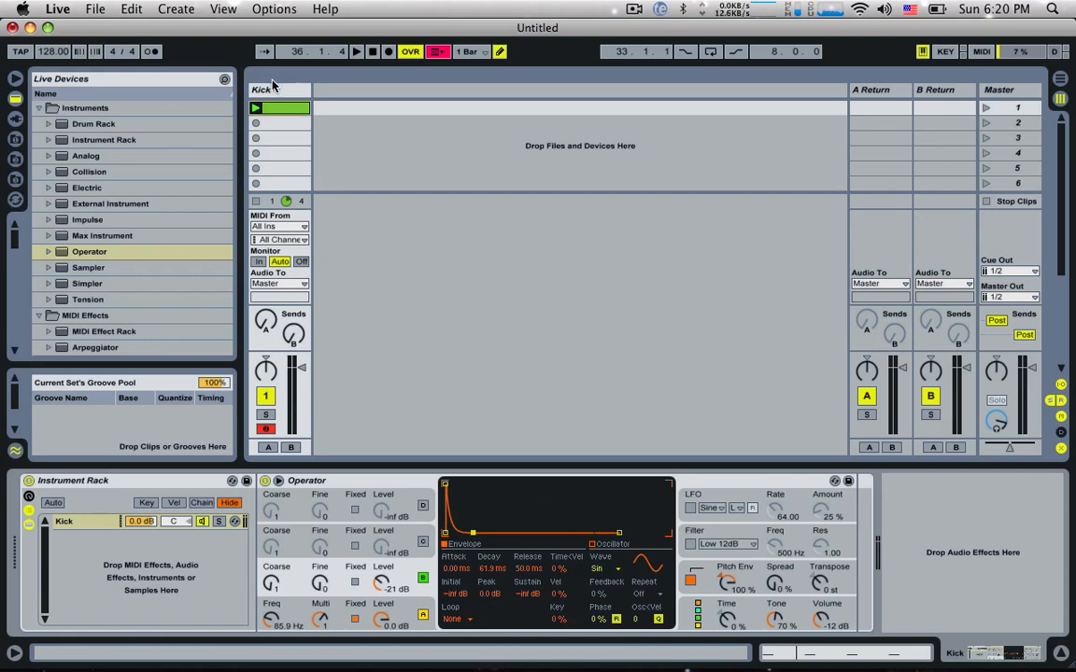
Create a Bass MIDI track with Operator and a one-bar clip holding a long low note
click(278, 90)
text(Bass)
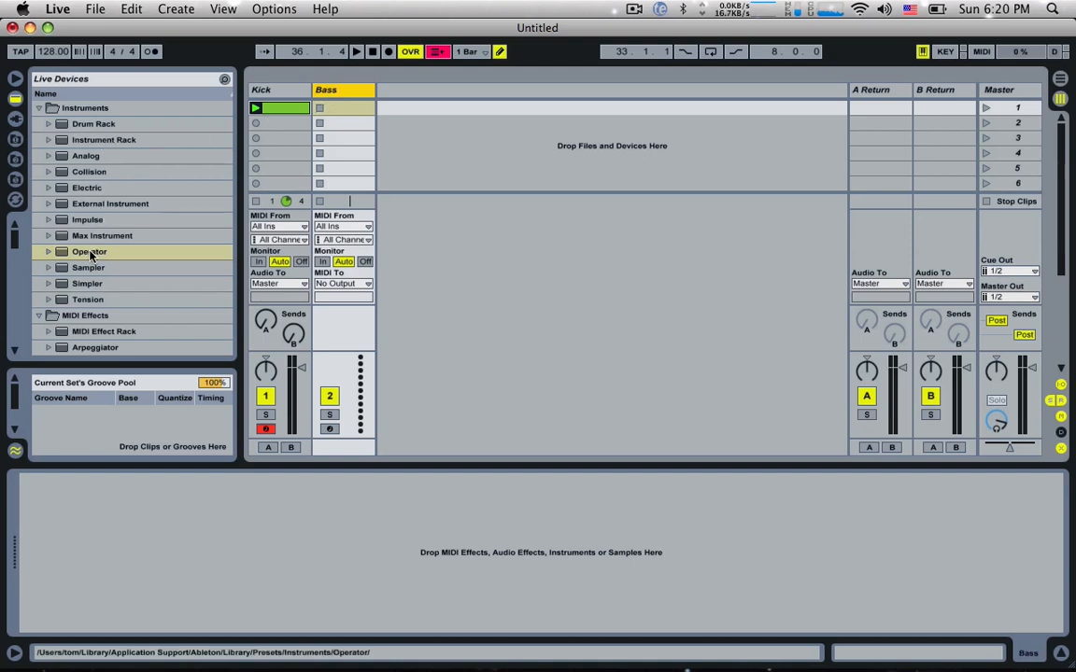
double_click(89, 251)
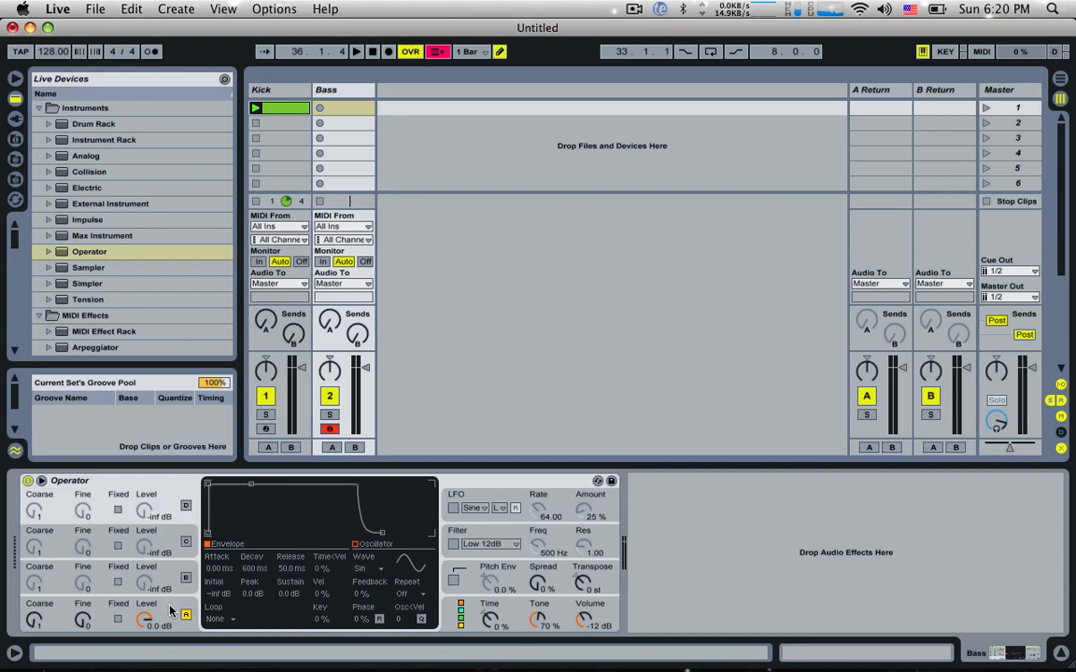
click(364, 569)
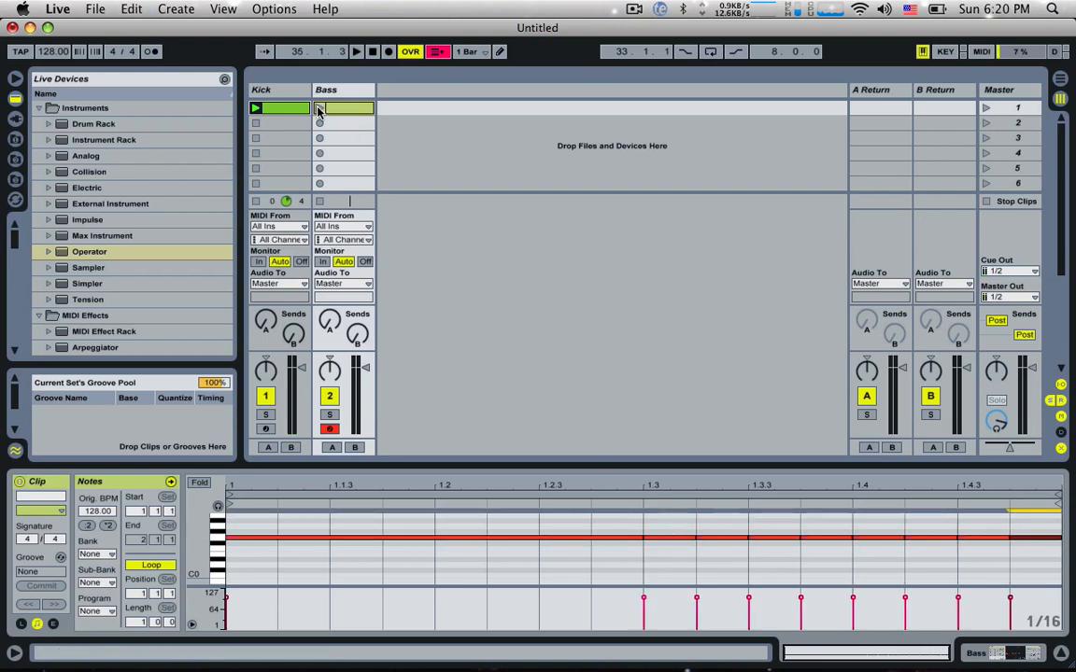
Play the bass clip and shape its Operator filter envelope into a decaying low-pass near 30 Hz
click(321, 107)
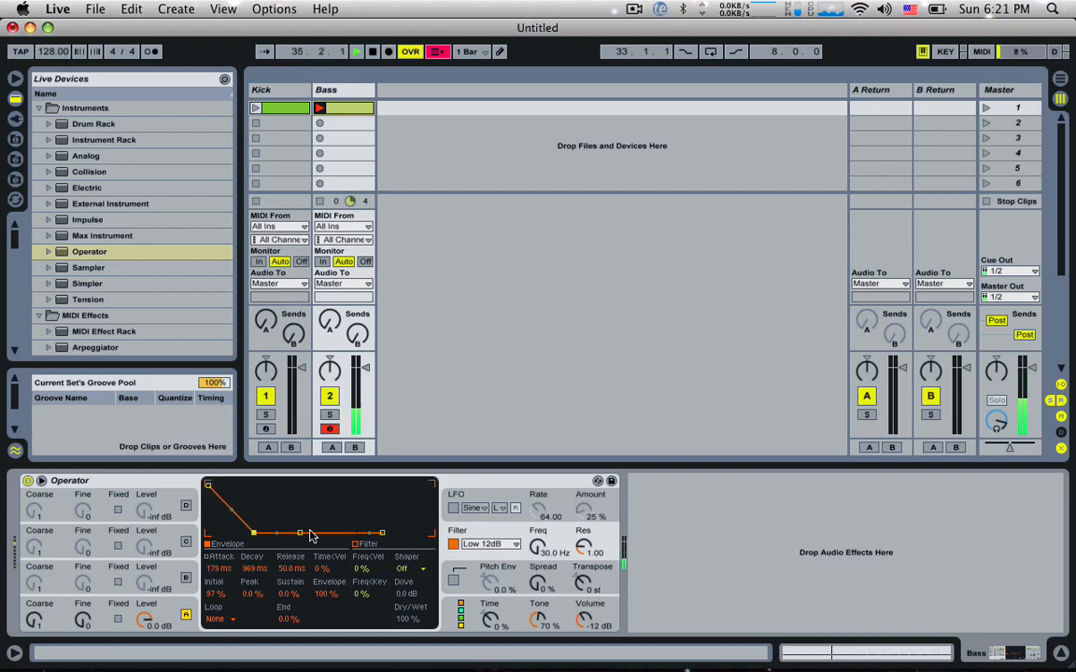
drag(312, 532, 327, 488)
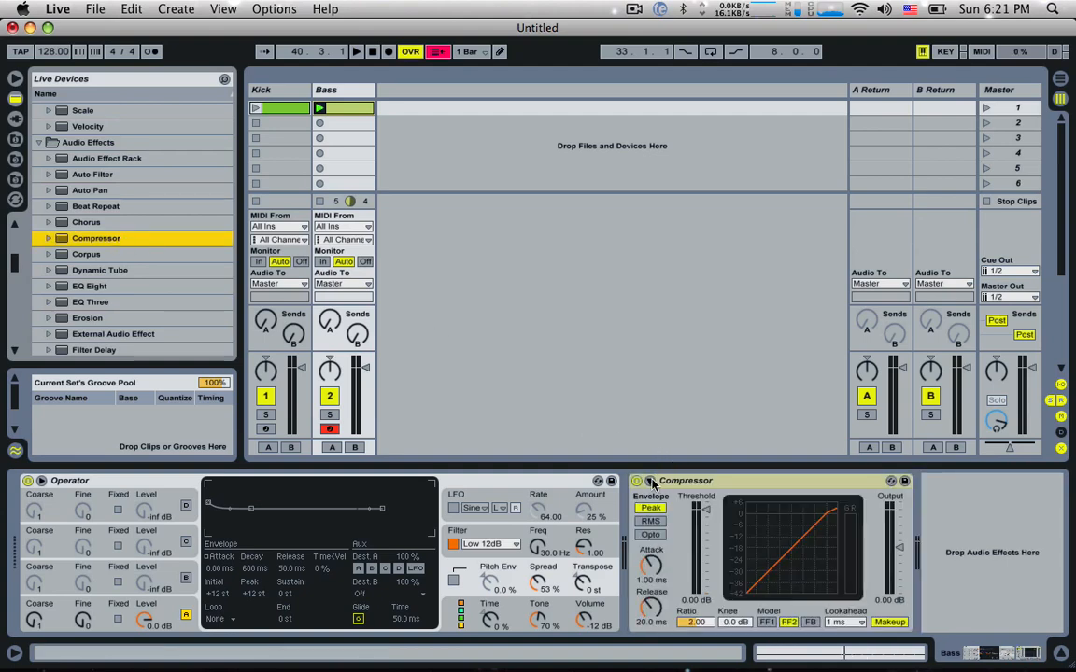
Enable the Bass Compressor's sidechain from the Kick track and launch the kick clip
click(639, 480)
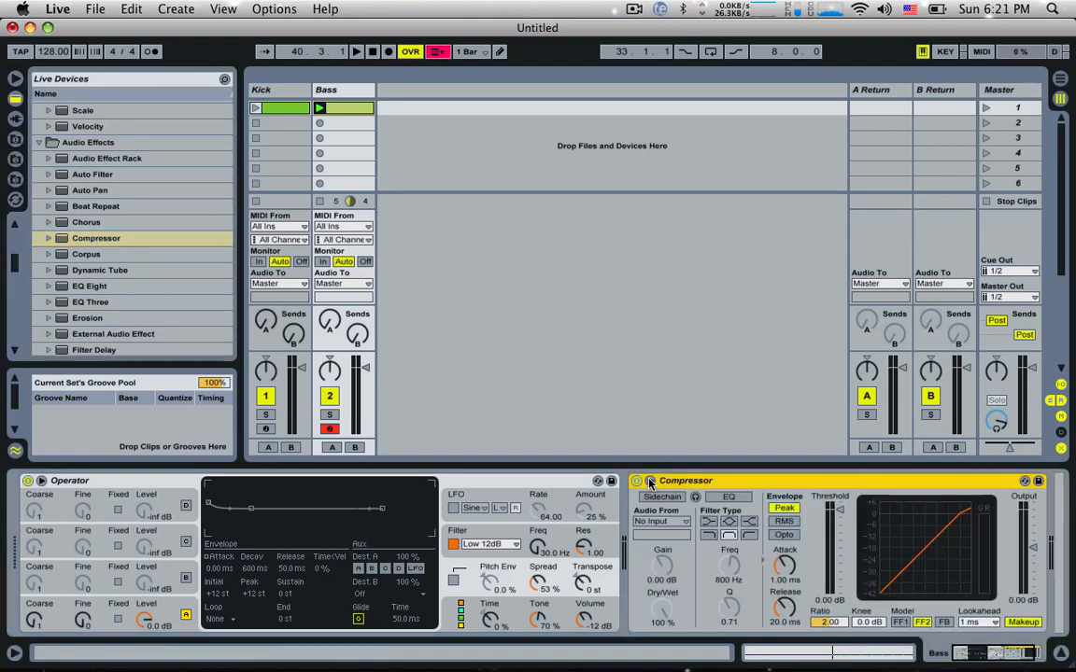
click(662, 496)
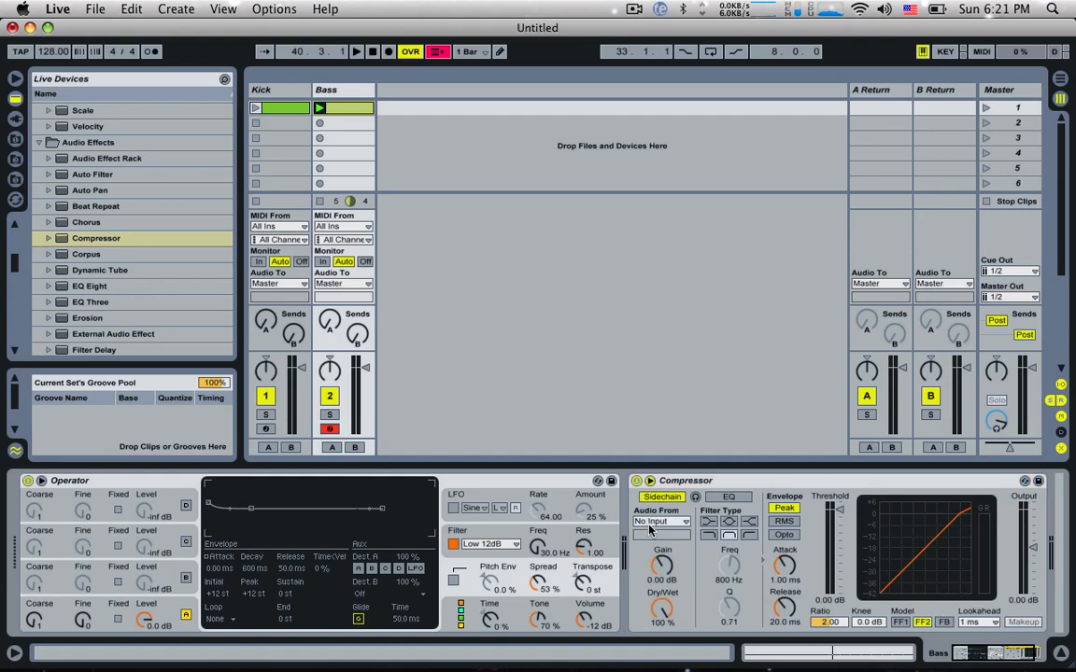
click(661, 521)
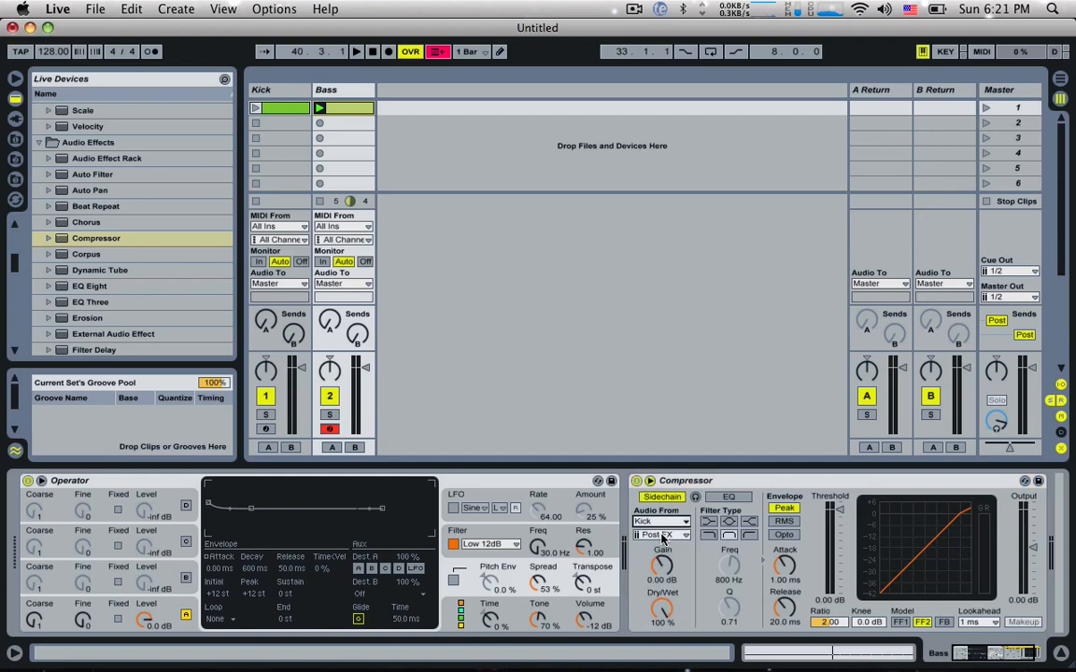
click(255, 108)
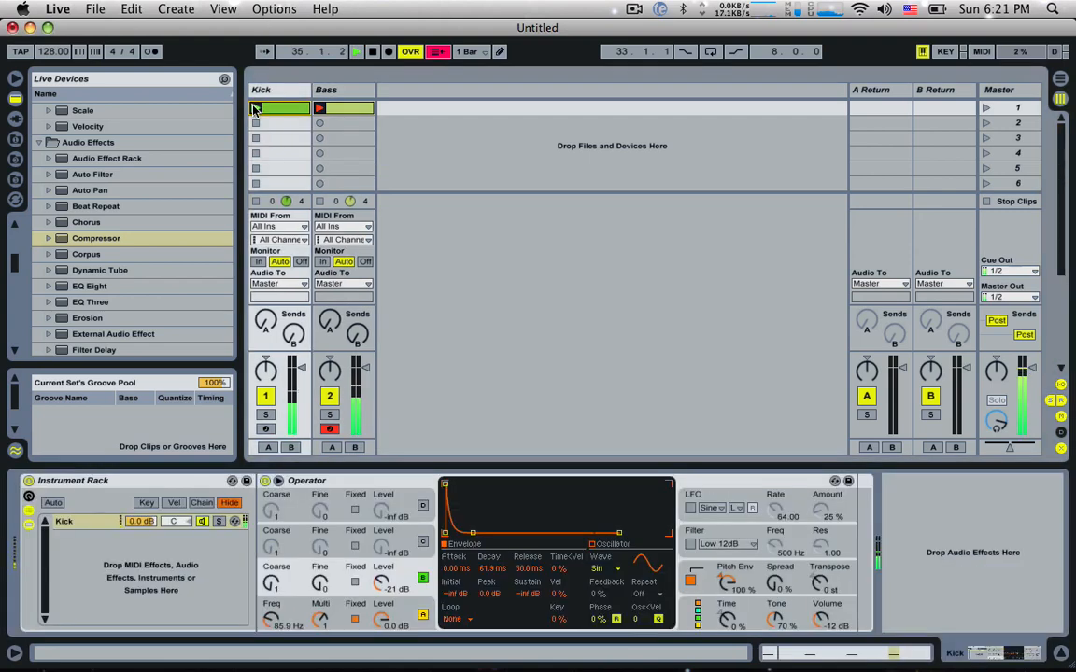
click(331, 89)
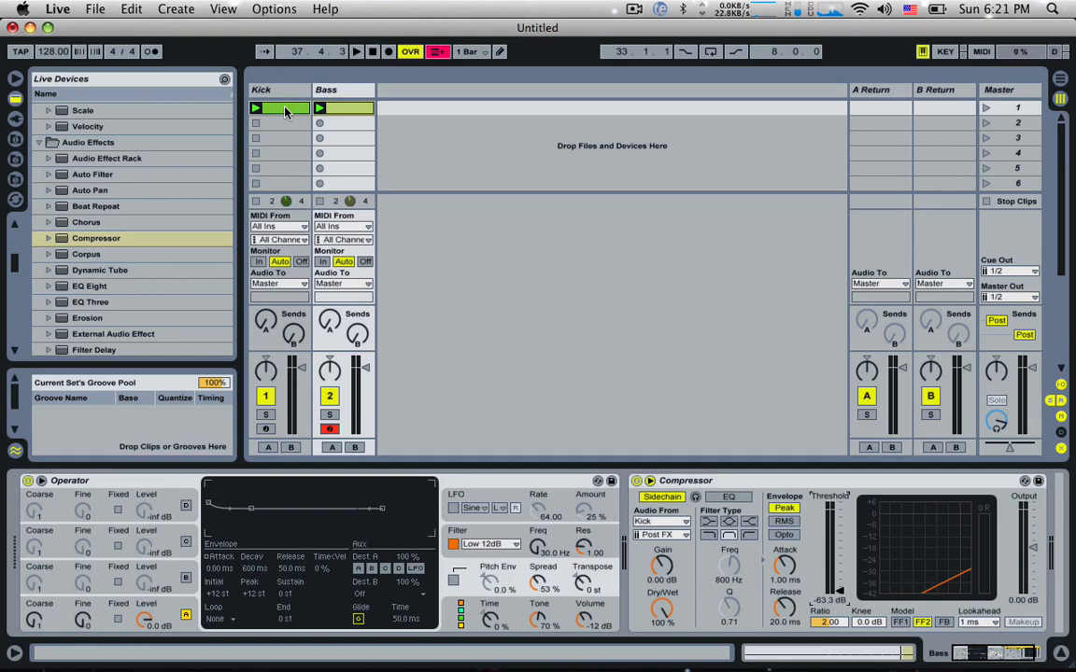
Duplicate the Kick chain as SC, adjust its amplitude envelope and solo it
click(278, 90)
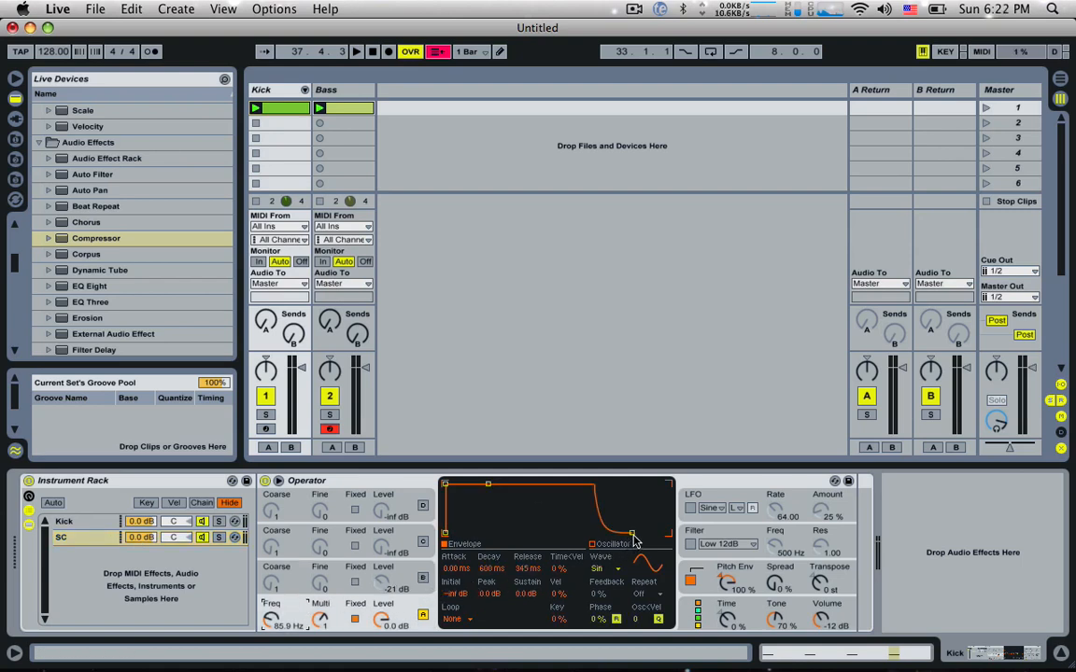
drag(634, 534, 596, 537)
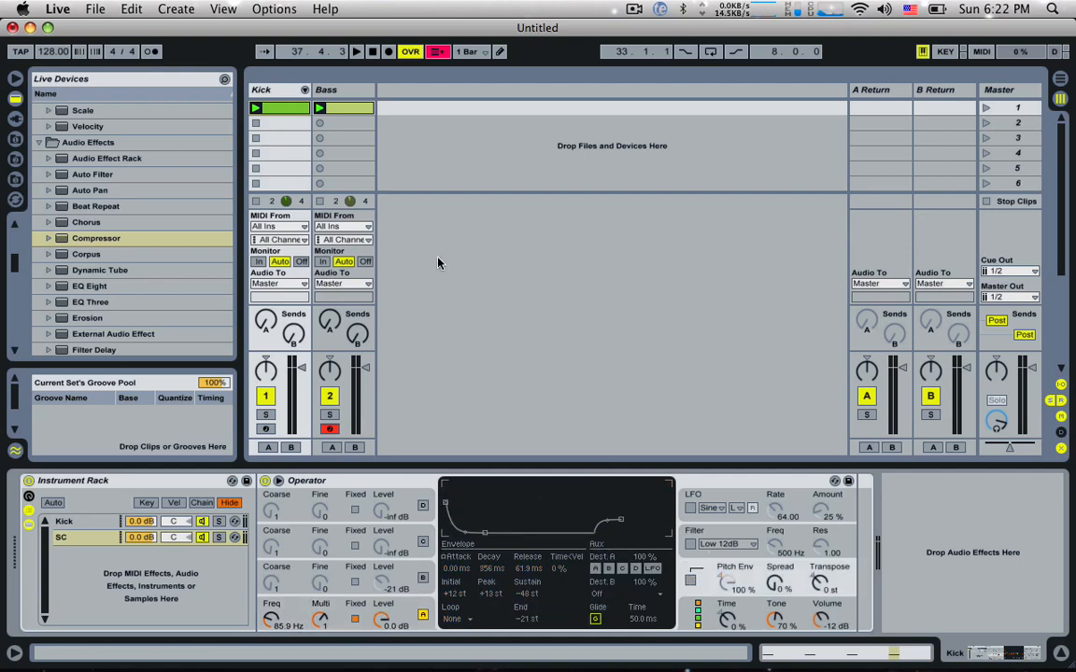
click(356, 51)
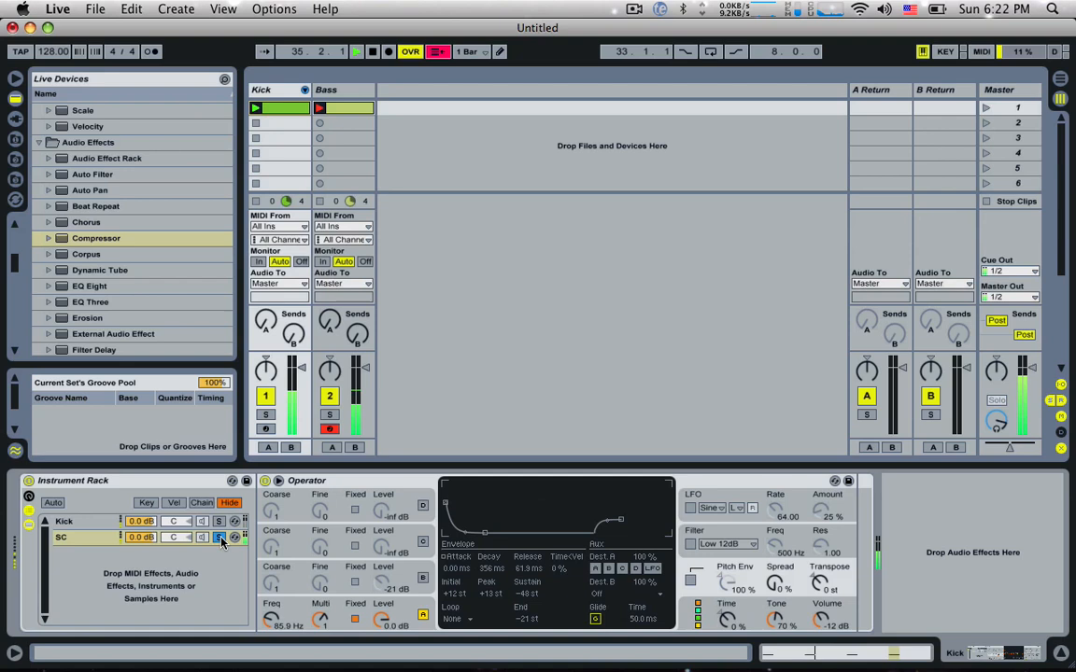
click(267, 396)
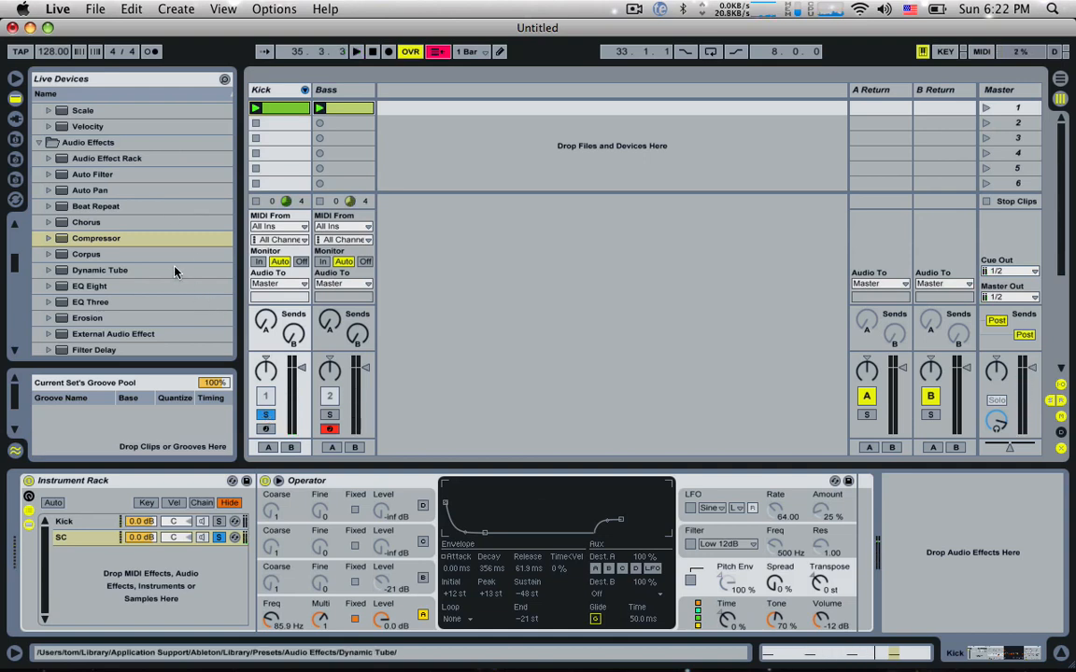
Insert a Note Length MIDI effect on the SC chain set to 21.4 ms
scroll(up, 3)
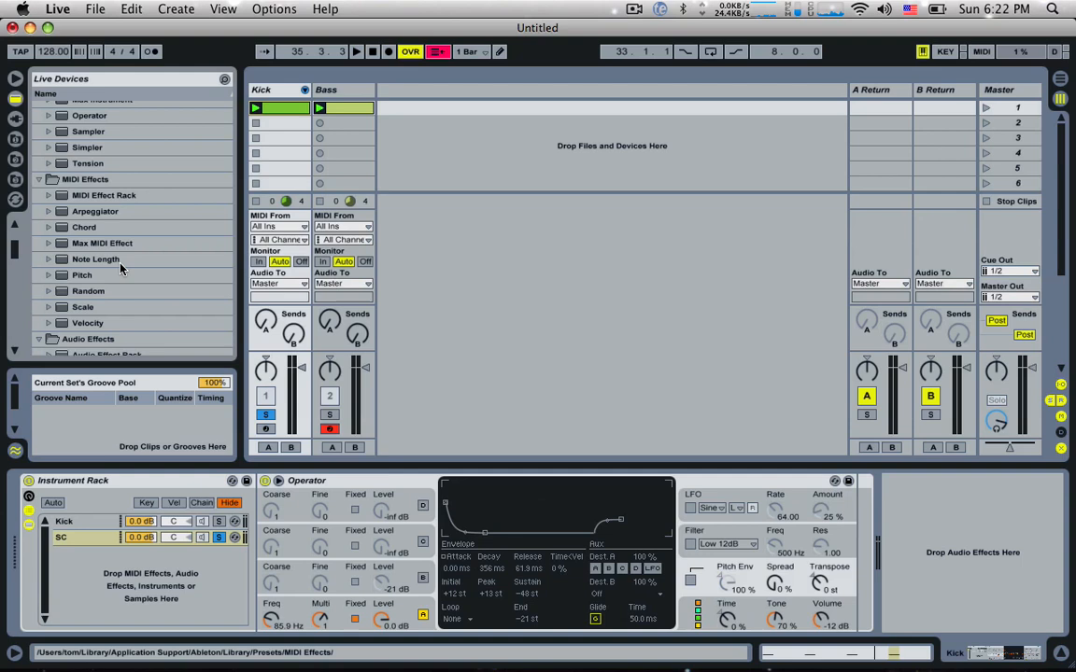
click(96, 258)
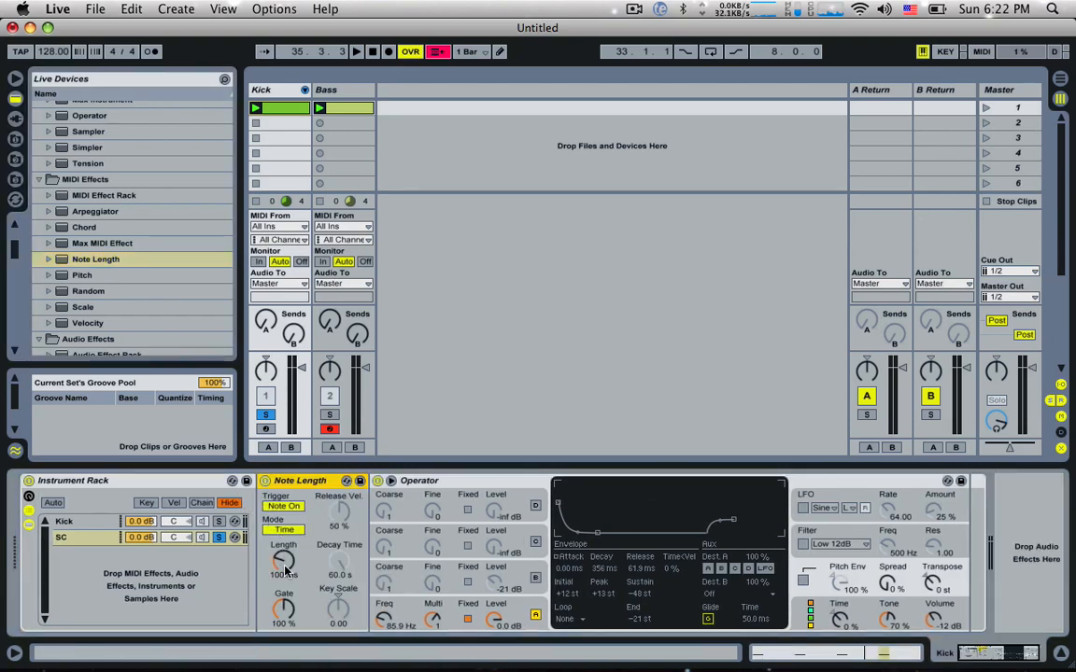
drag(282, 560, 282, 574)
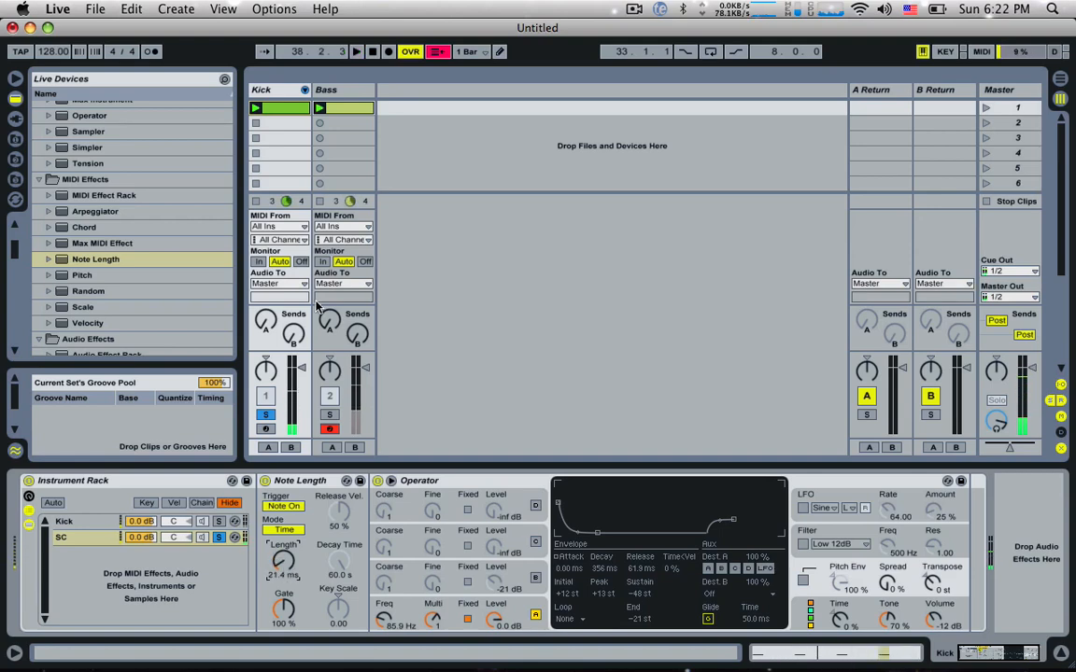
click(326, 89)
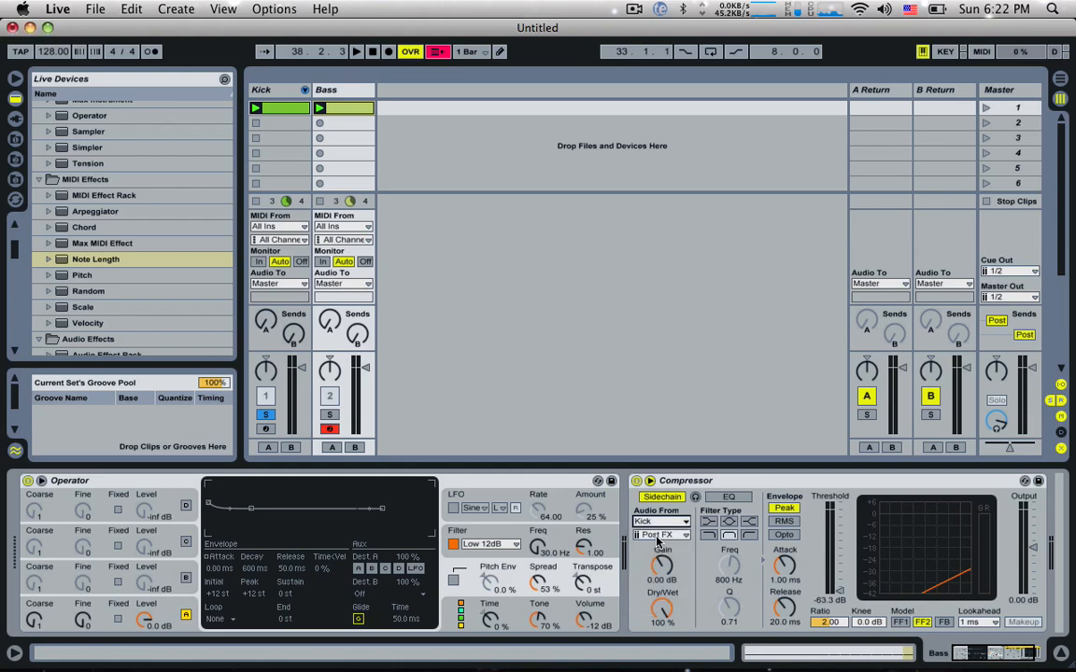
Check the Bass compressor's sidechain tap points, then browse Audio Effects for a Gate on the SC chain
click(663, 534)
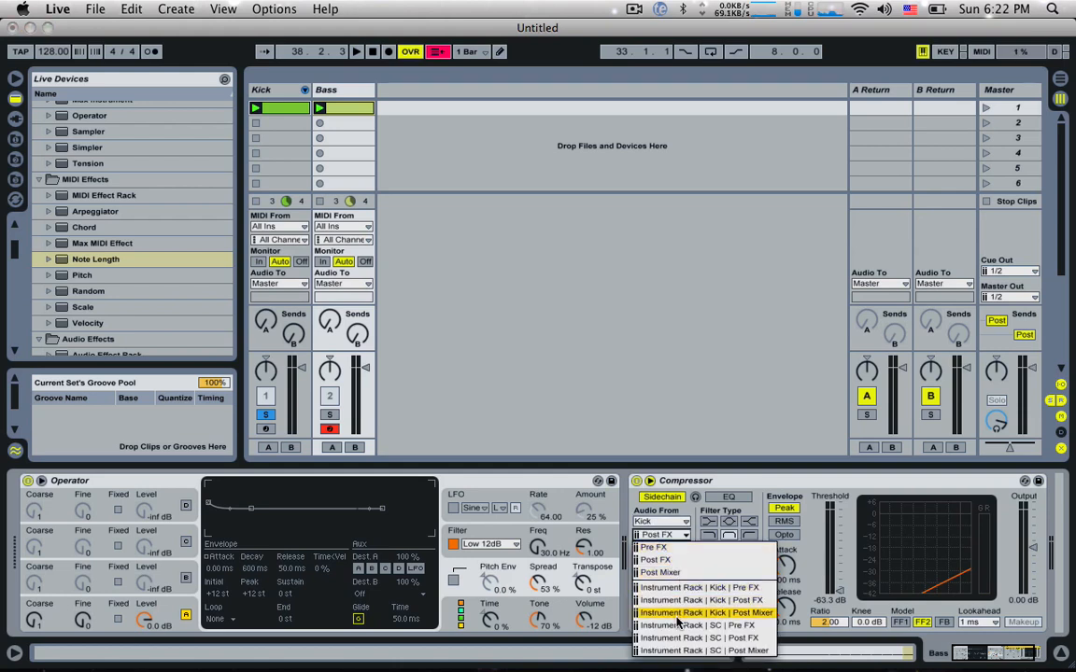
mouse_move(705, 625)
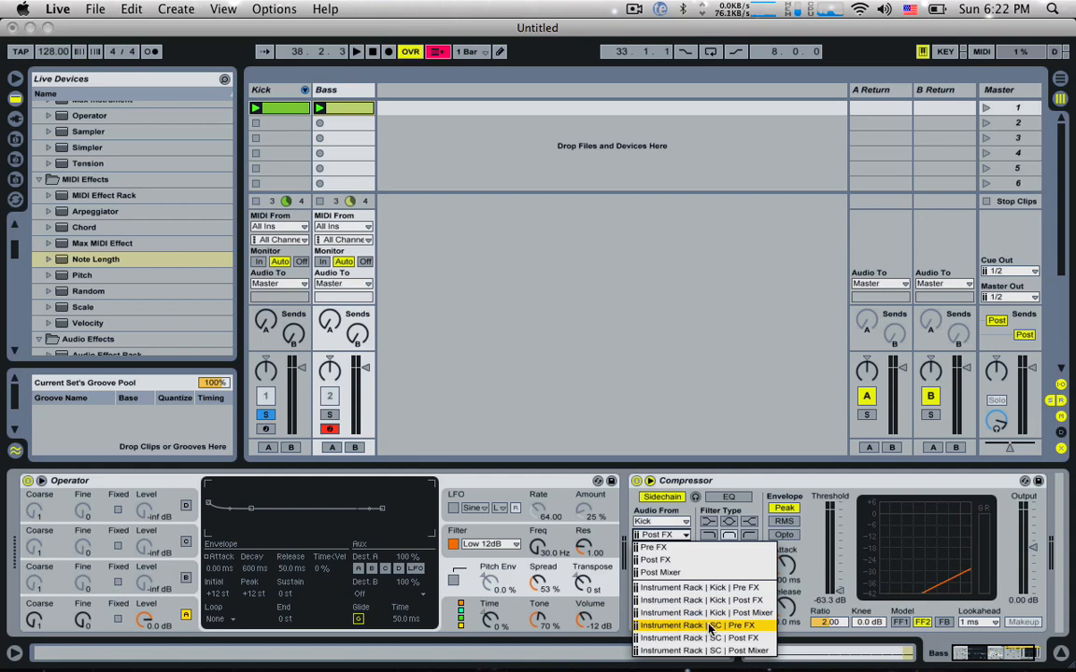
mouse_move(710, 638)
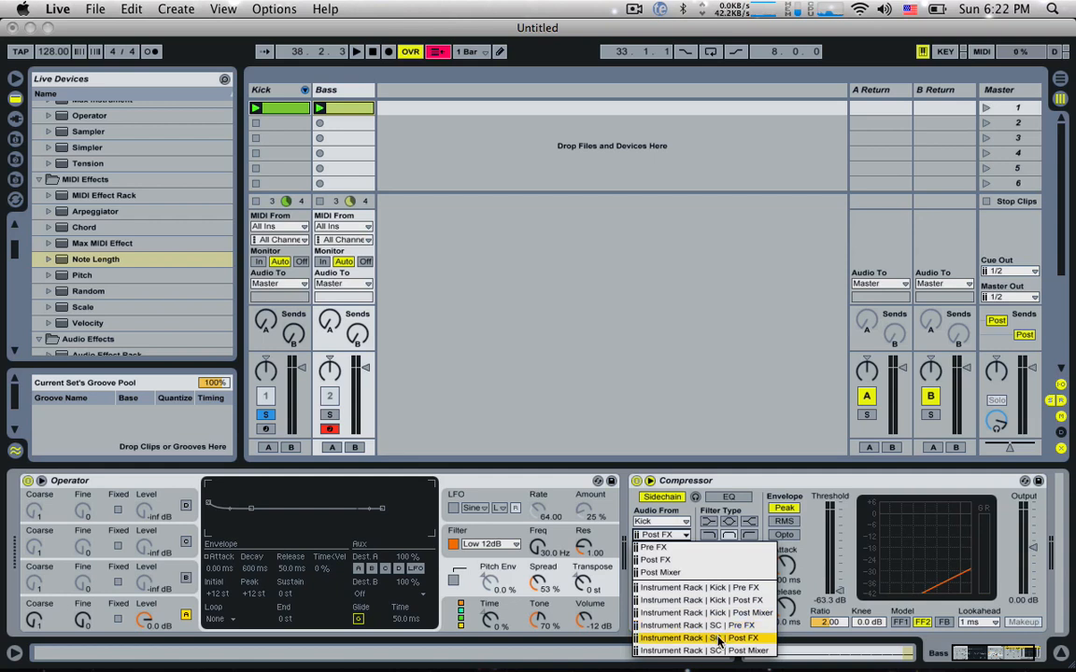
click(700, 638)
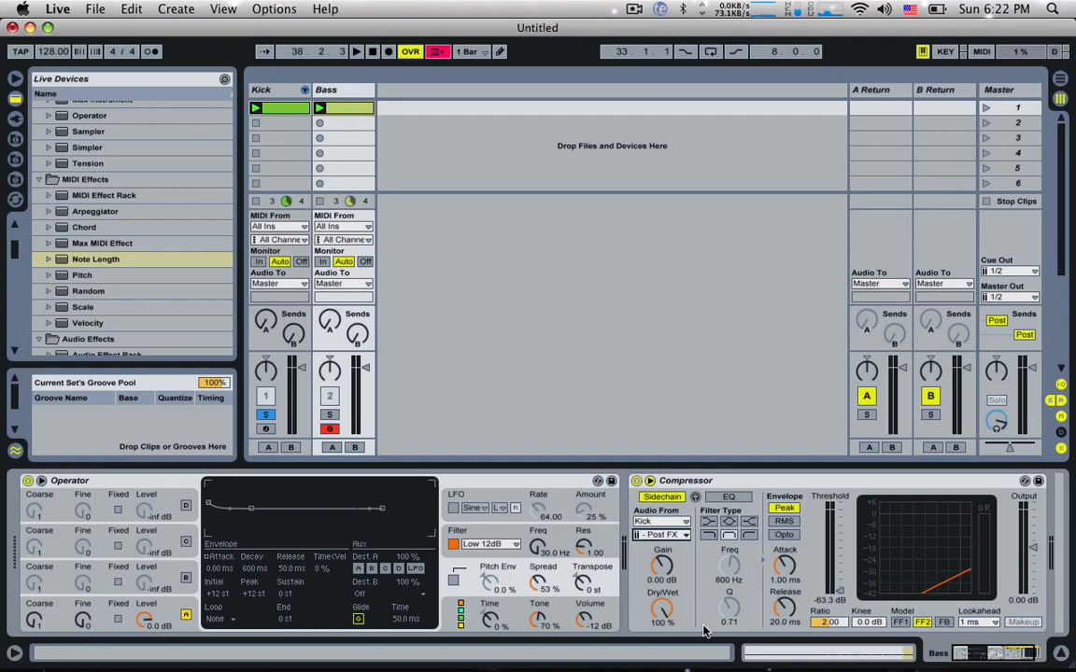
click(260, 89)
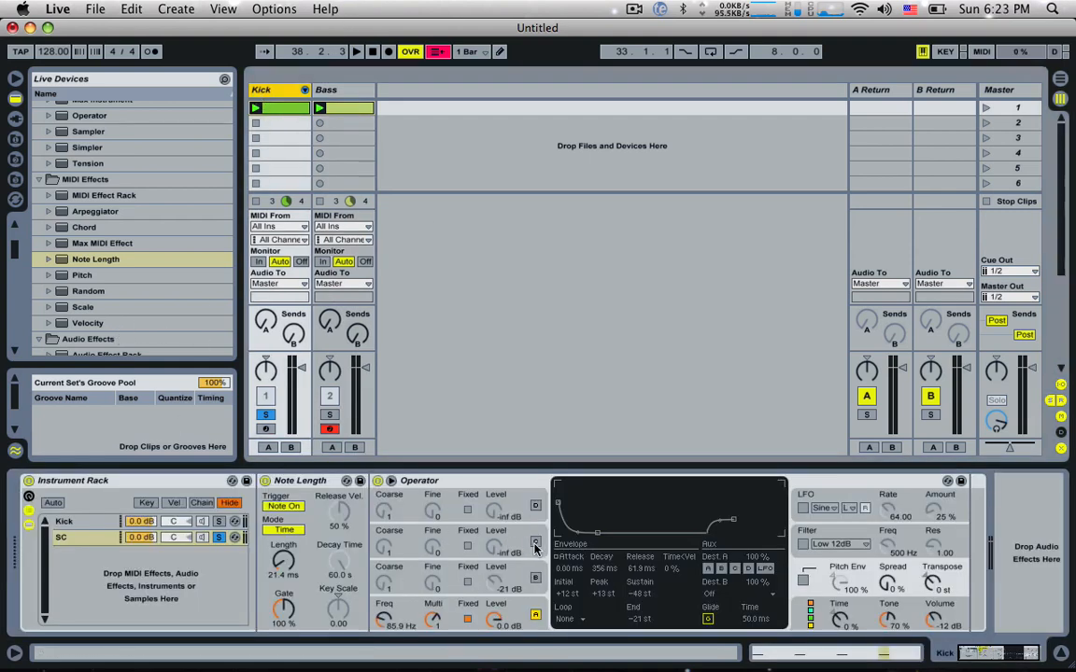
mouse_move(144, 290)
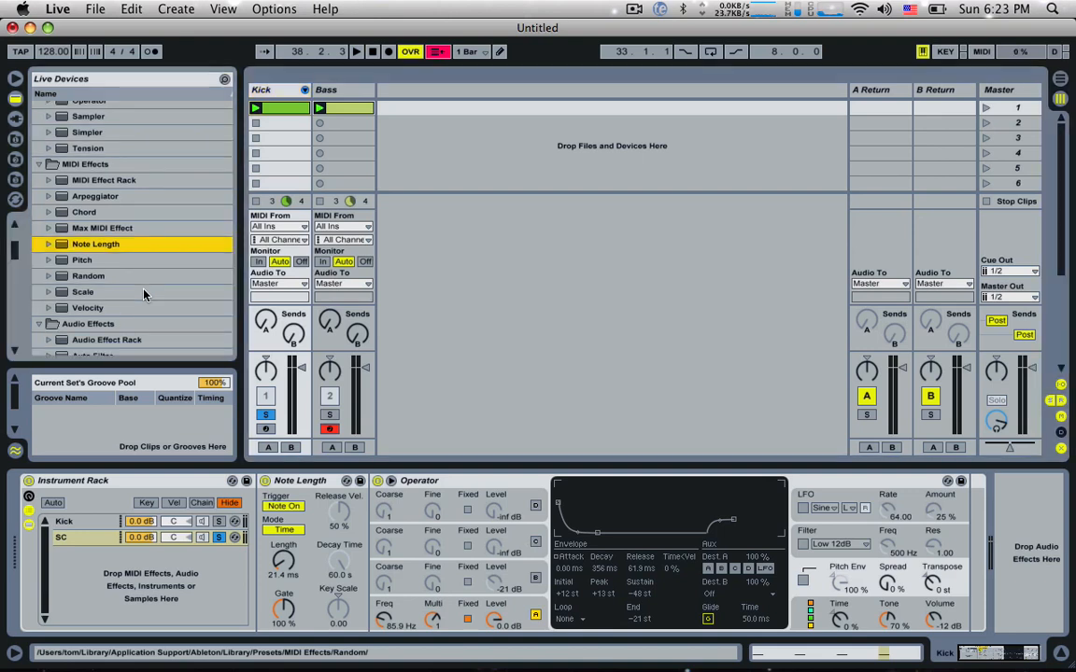
scroll(down, 3)
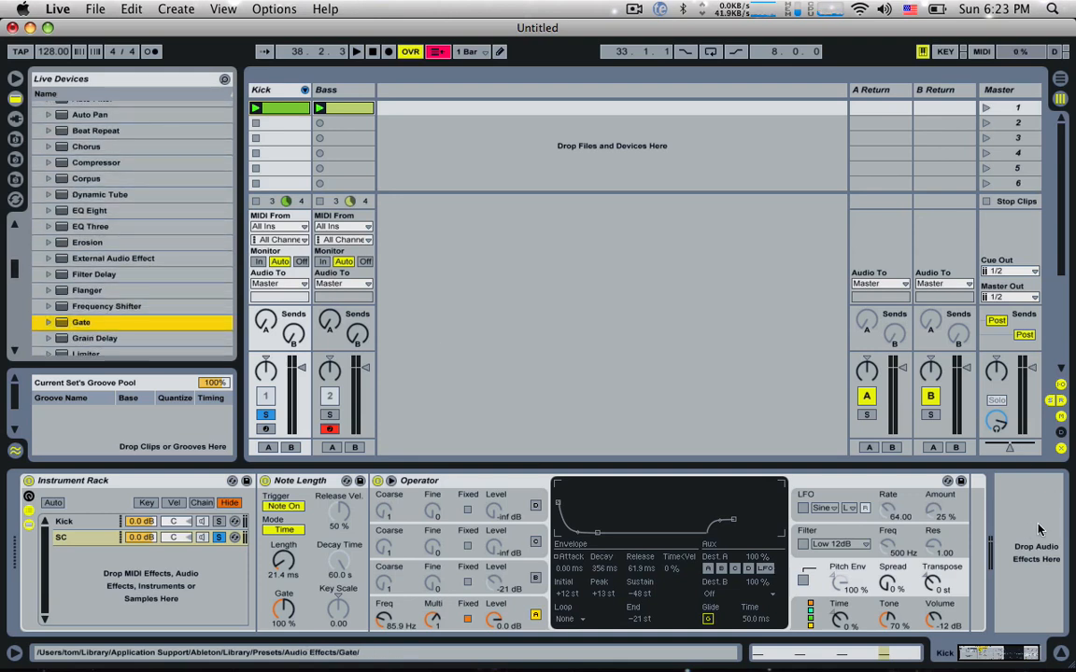
scroll(down, 3)
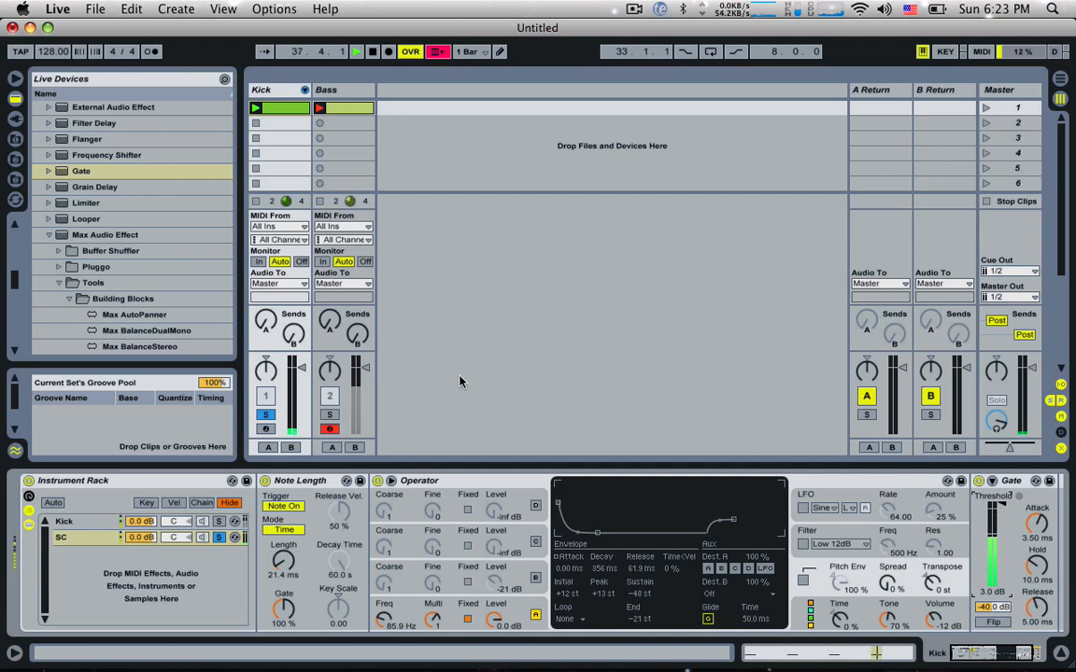
Set the Bass Compressor's sidechain source to Instrument Rack | SC | Pre FX
click(327, 90)
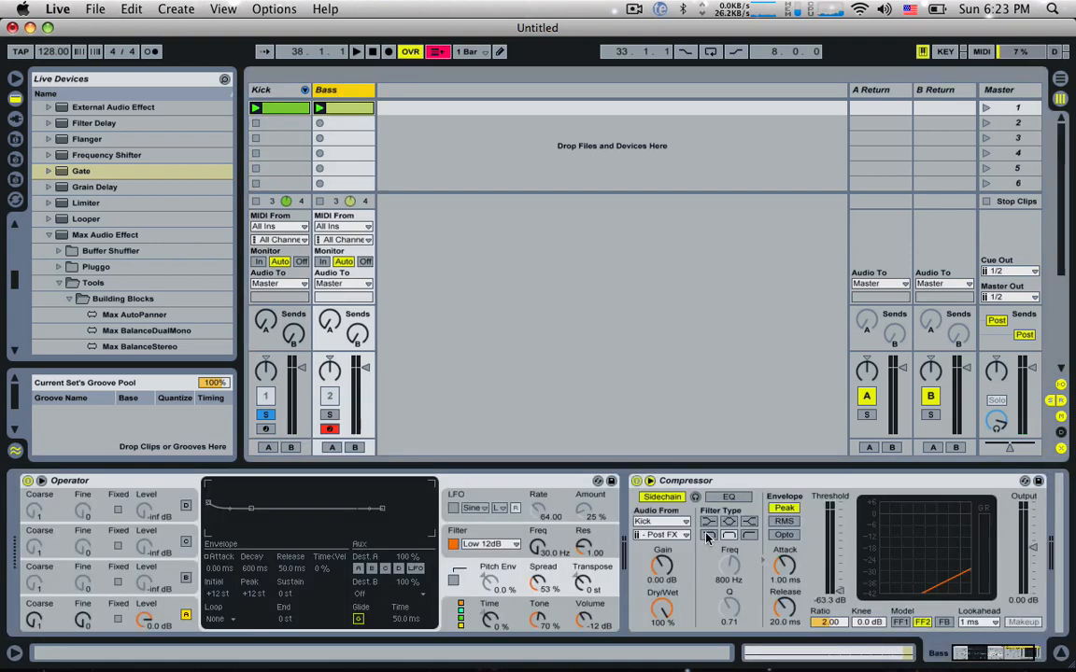
click(663, 534)
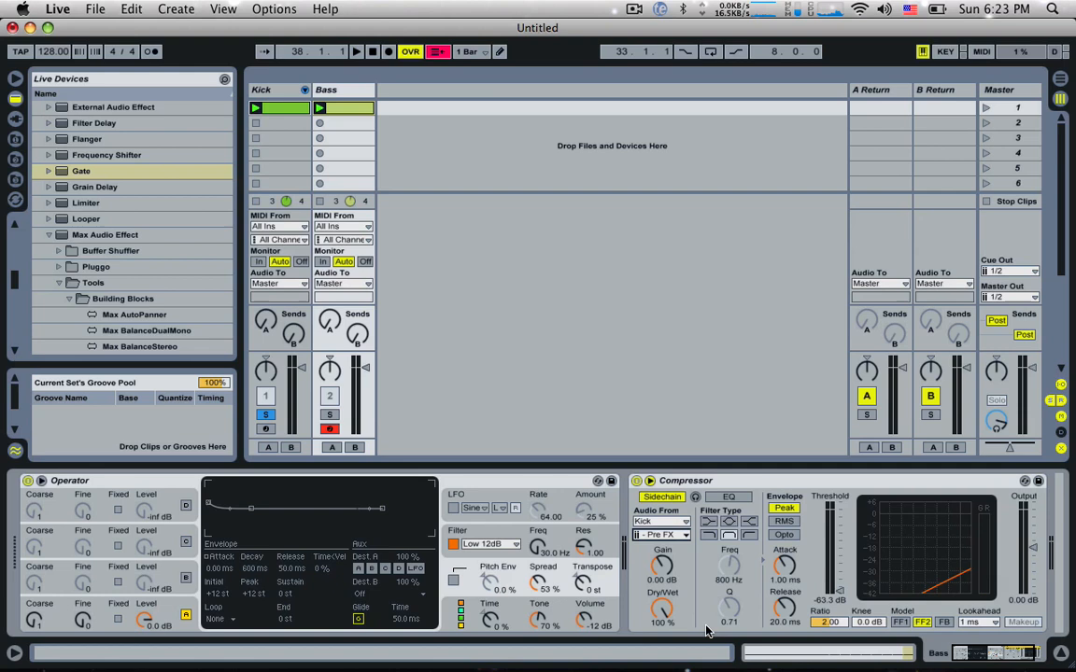
click(661, 536)
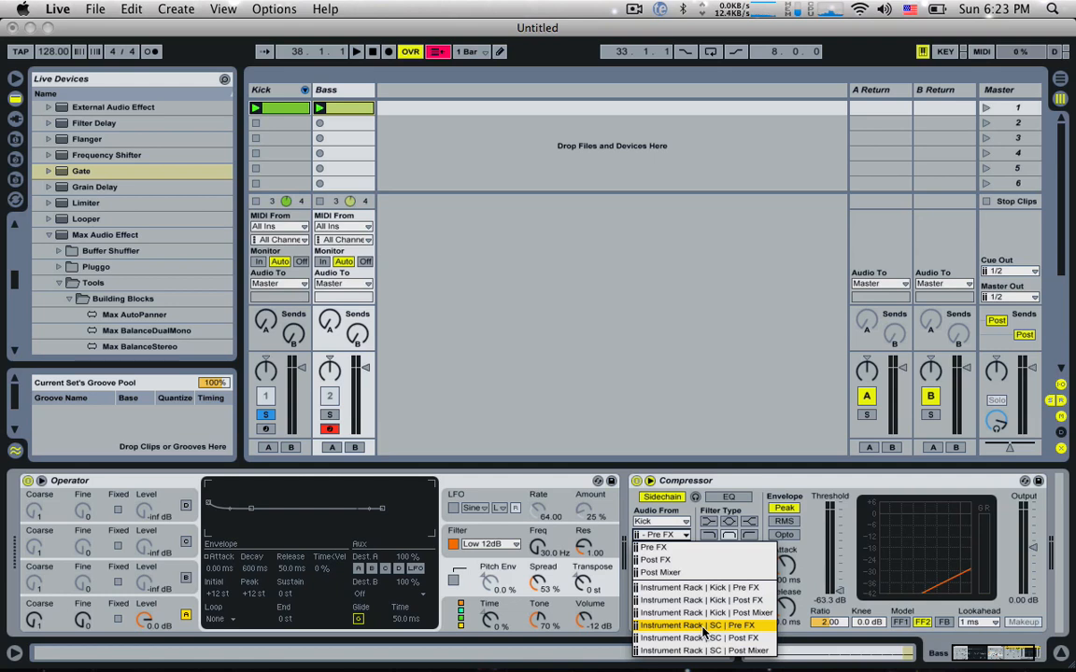
click(696, 624)
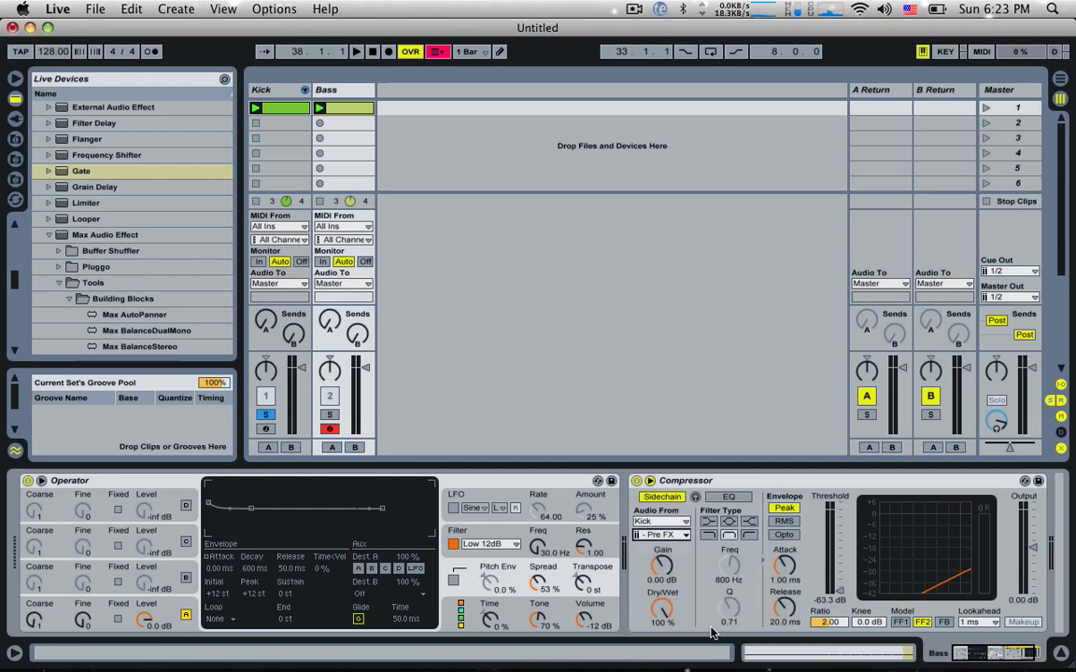
Switch between the Kick rack's SC chain and the Bass compressor to verify the signal reaches the Gate
click(271, 90)
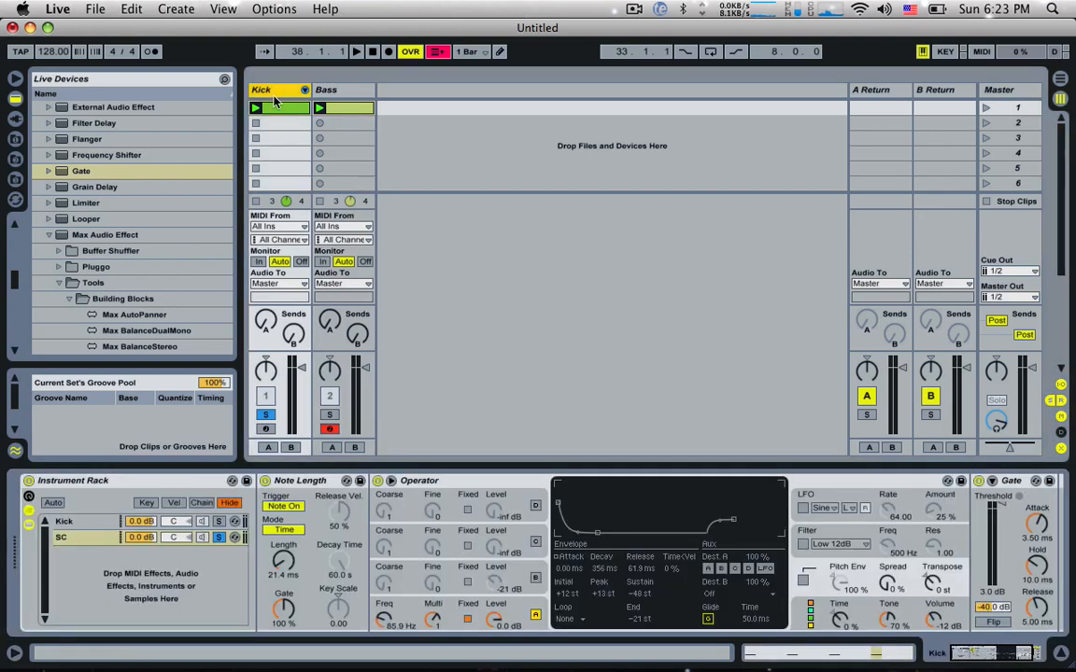
click(255, 107)
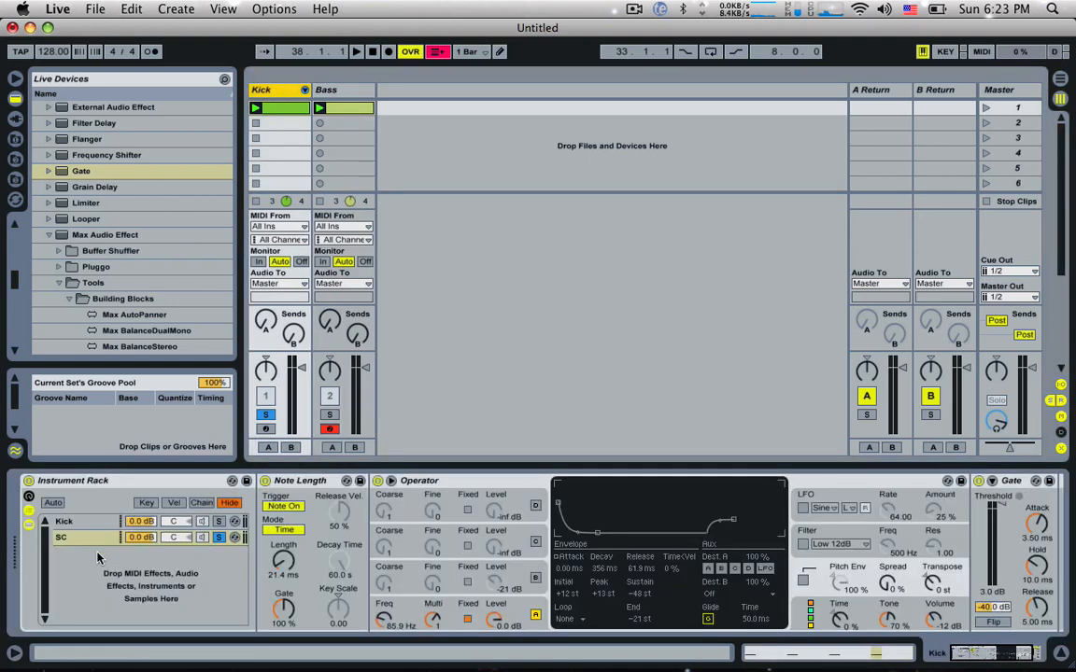
mouse_move(983, 522)
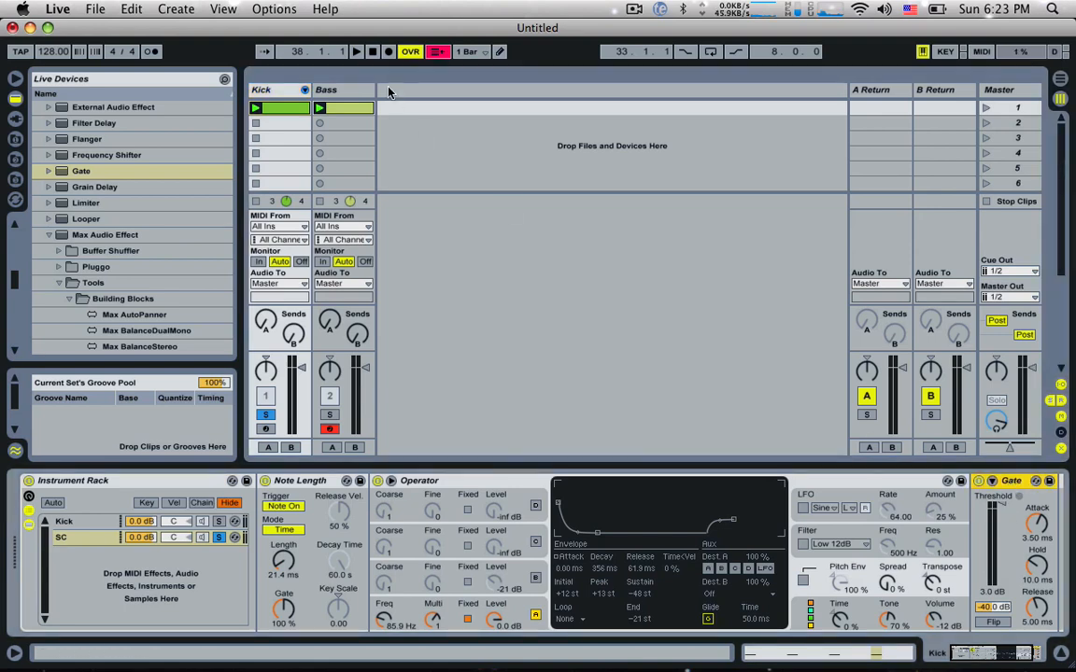
click(336, 89)
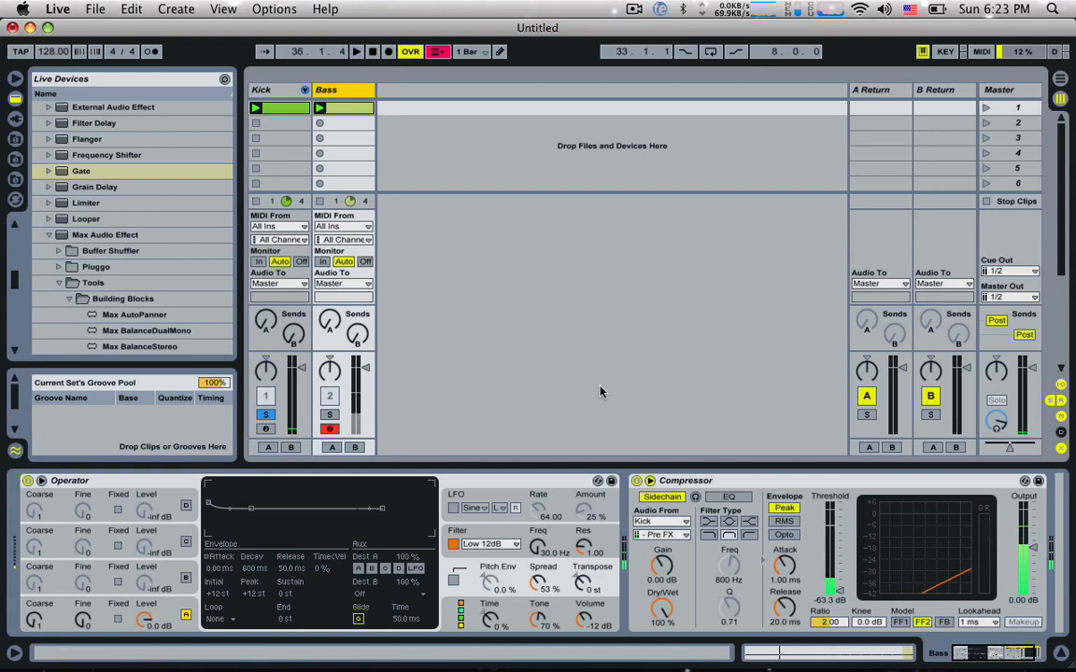
click(261, 89)
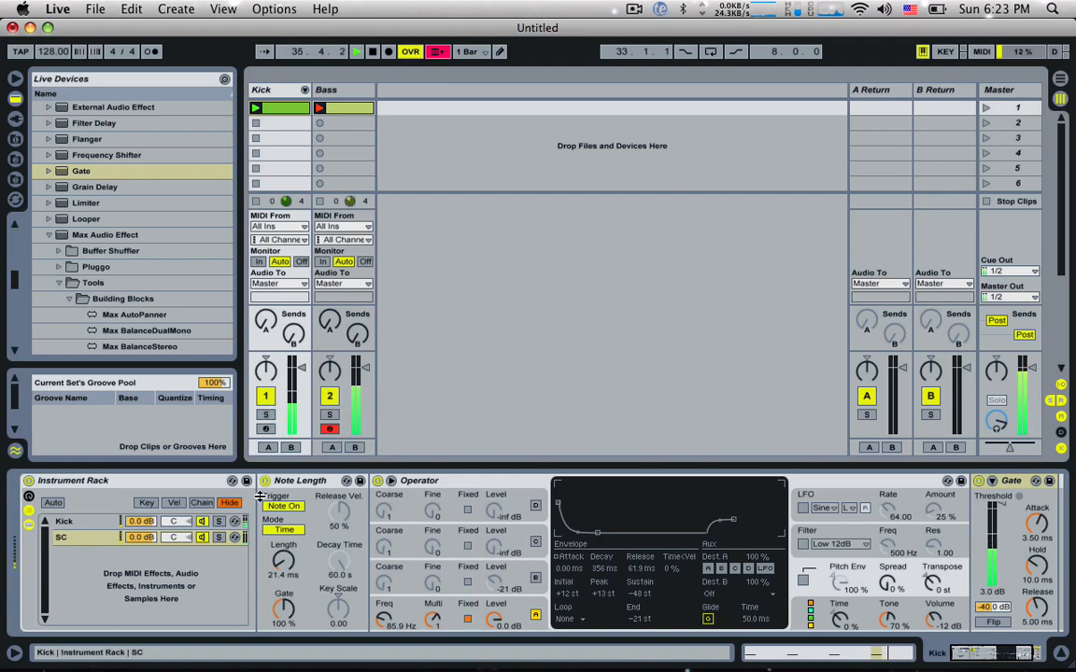
Lengthen the SC chain's note length to about 182 ms while checking the Bass compressor
click(337, 90)
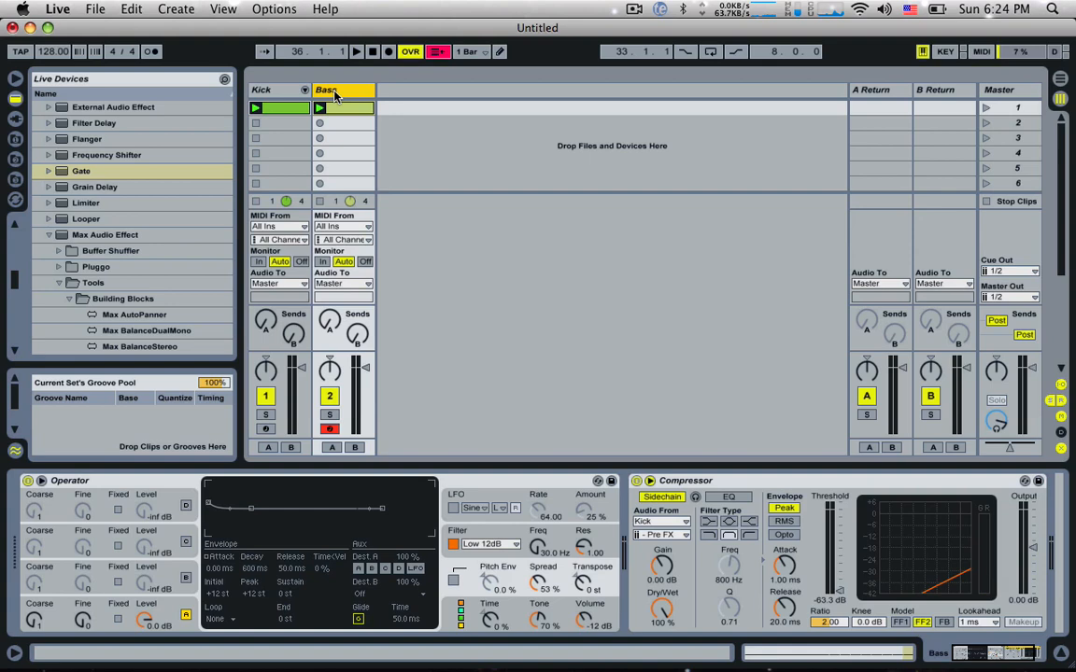
click(261, 90)
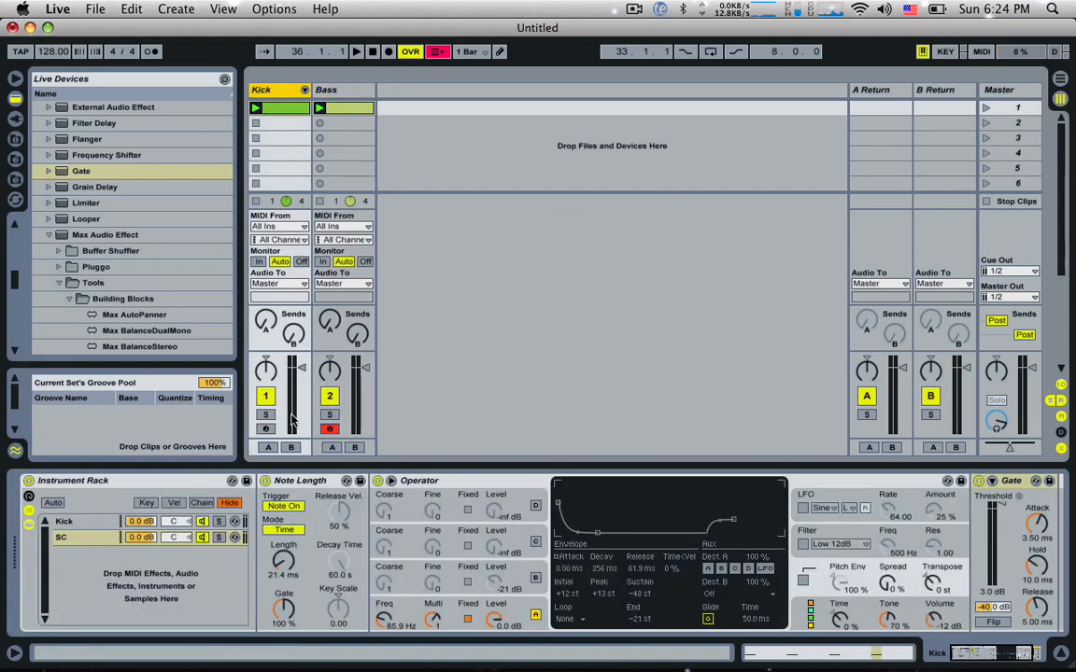
drag(283, 558, 283, 570)
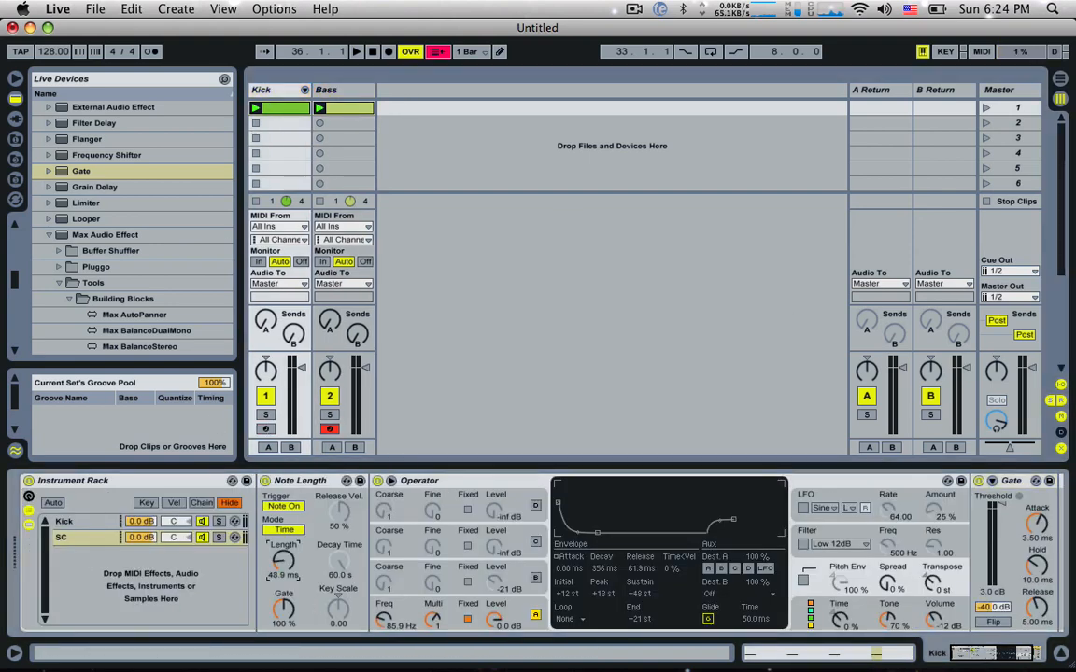
drag(284, 565, 284, 575)
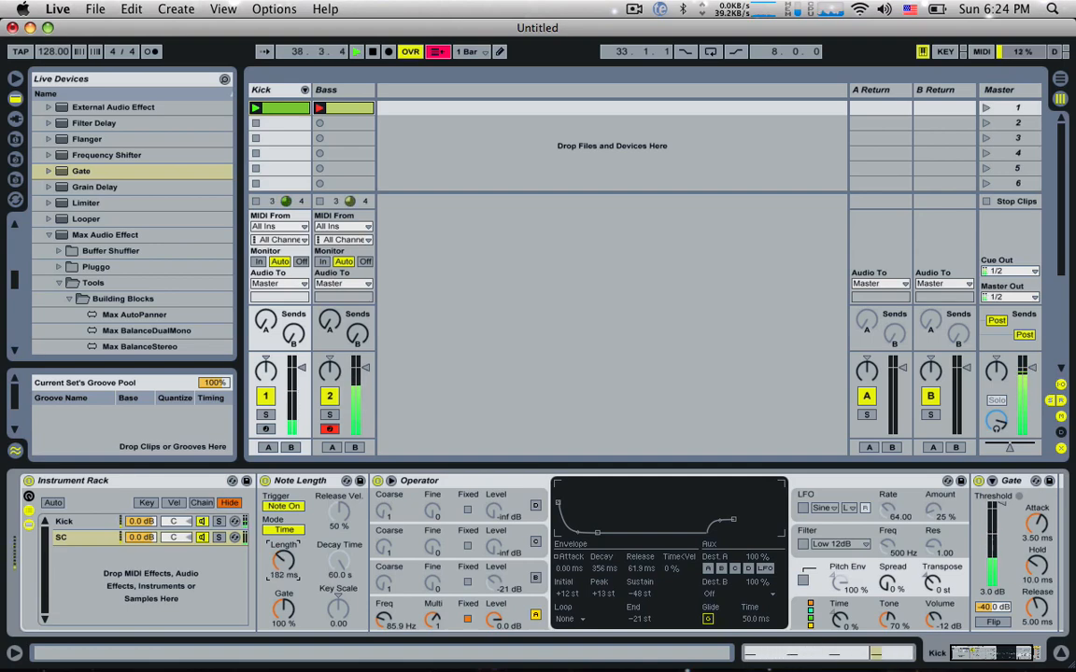
Set the Bass compressor release to 1 ms and the SC note length to a synced 1/8
click(334, 89)
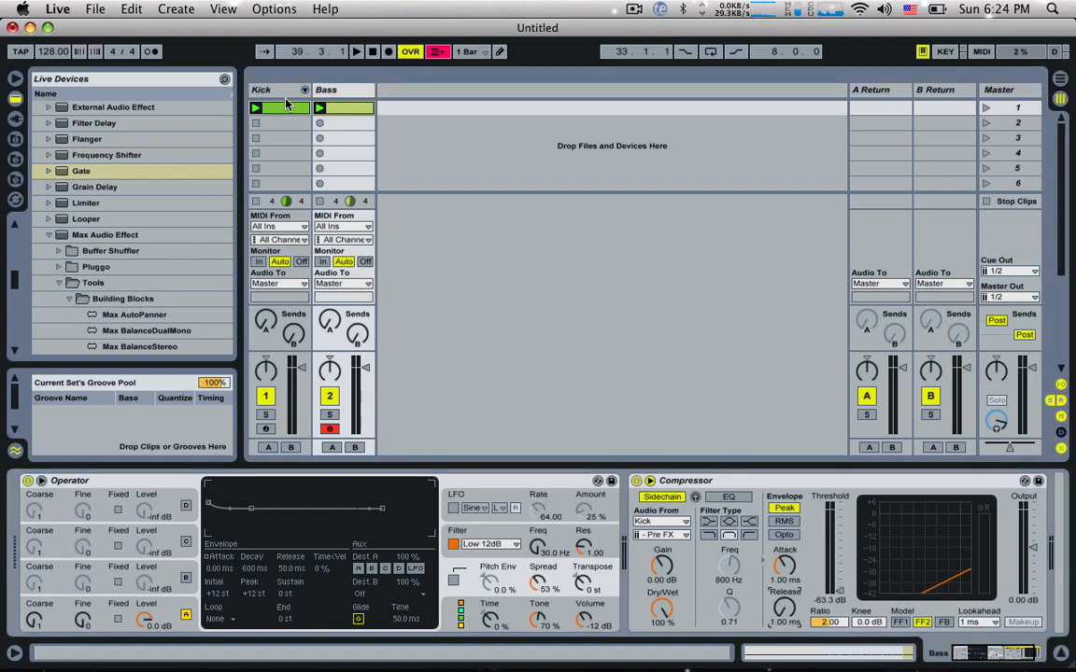
click(271, 90)
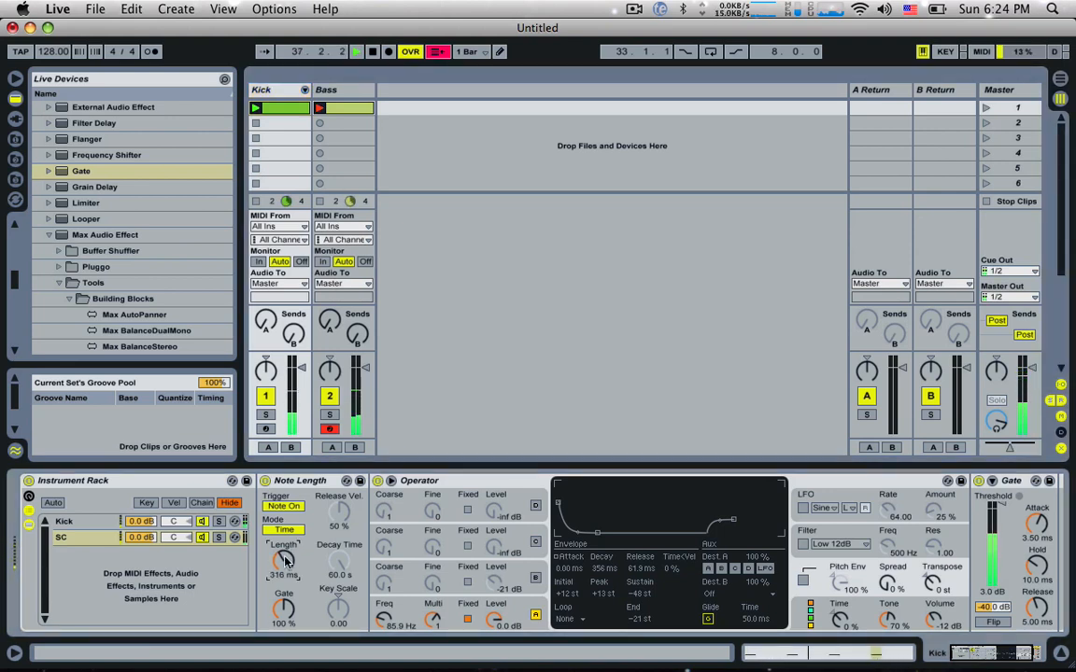
click(283, 530)
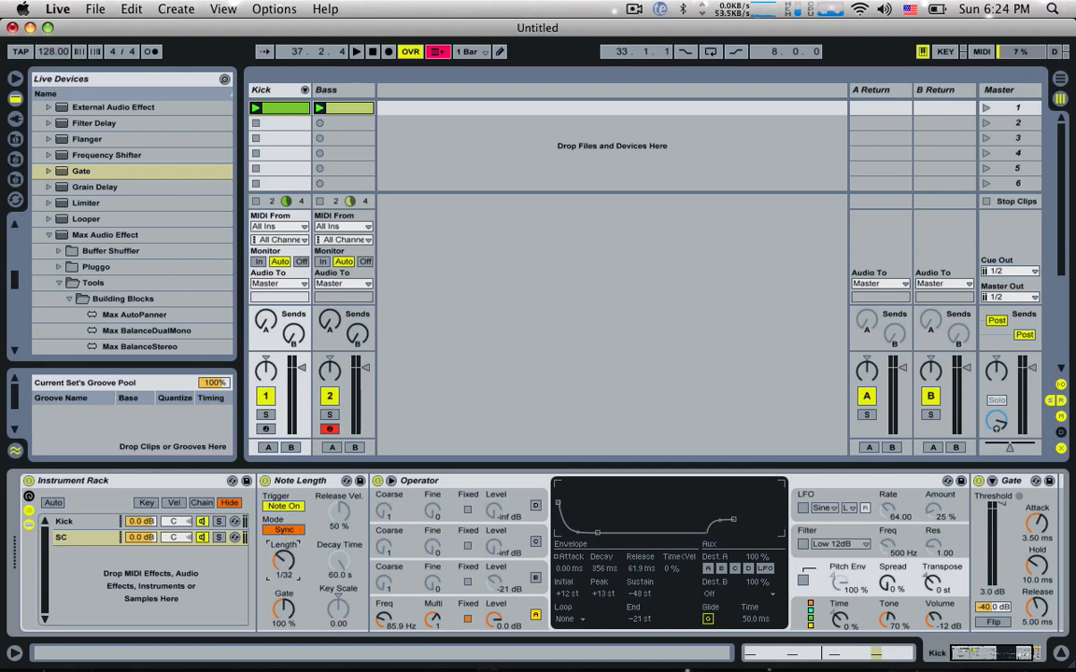
drag(285, 561, 285, 537)
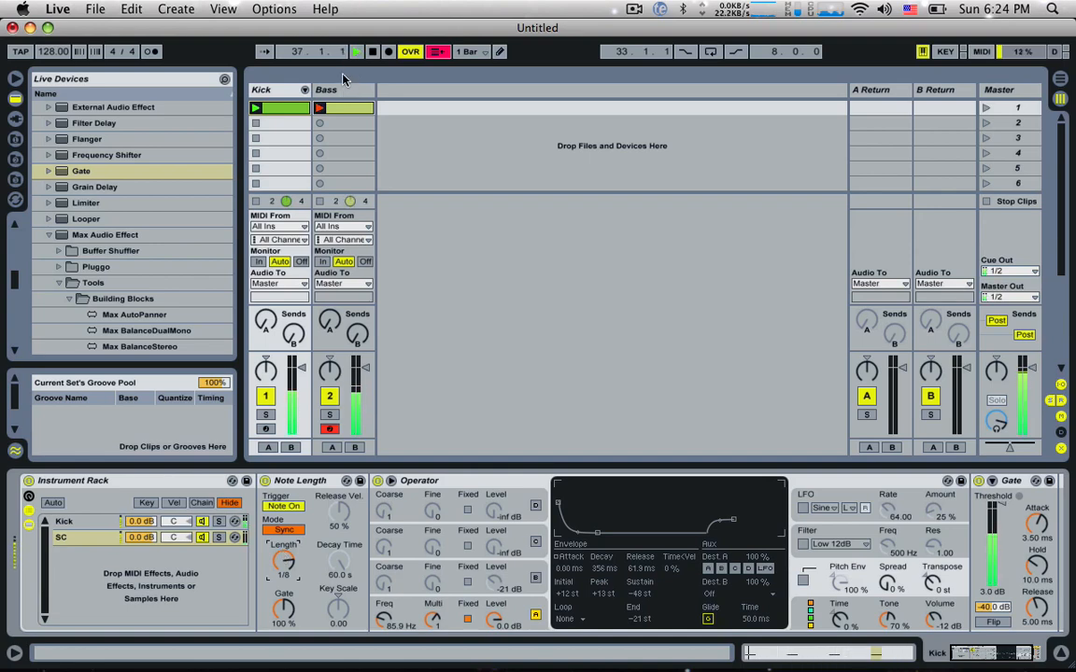
Return note length to Time mode, shorten it, and map it to a rack macro named SC
click(326, 89)
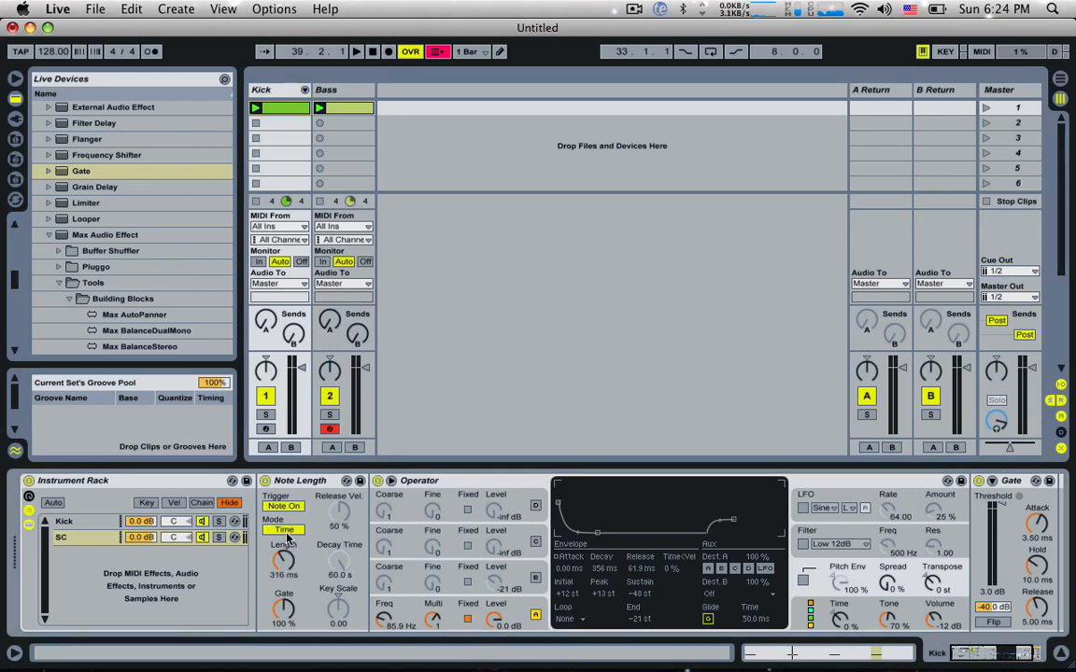
drag(283, 561, 283, 579)
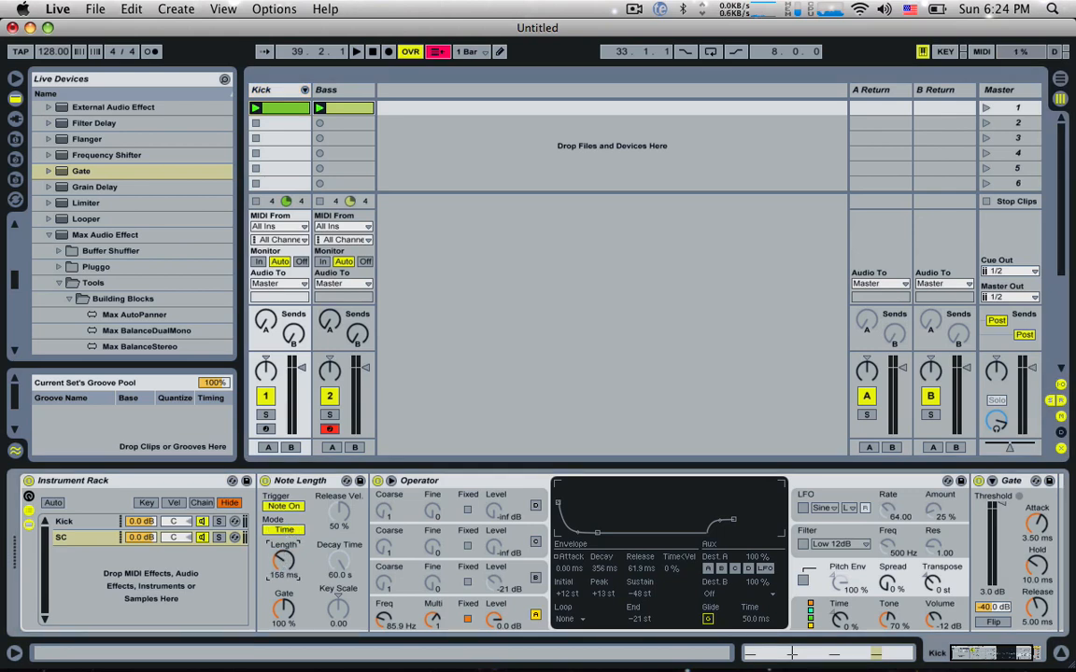
drag(283, 561, 283, 568)
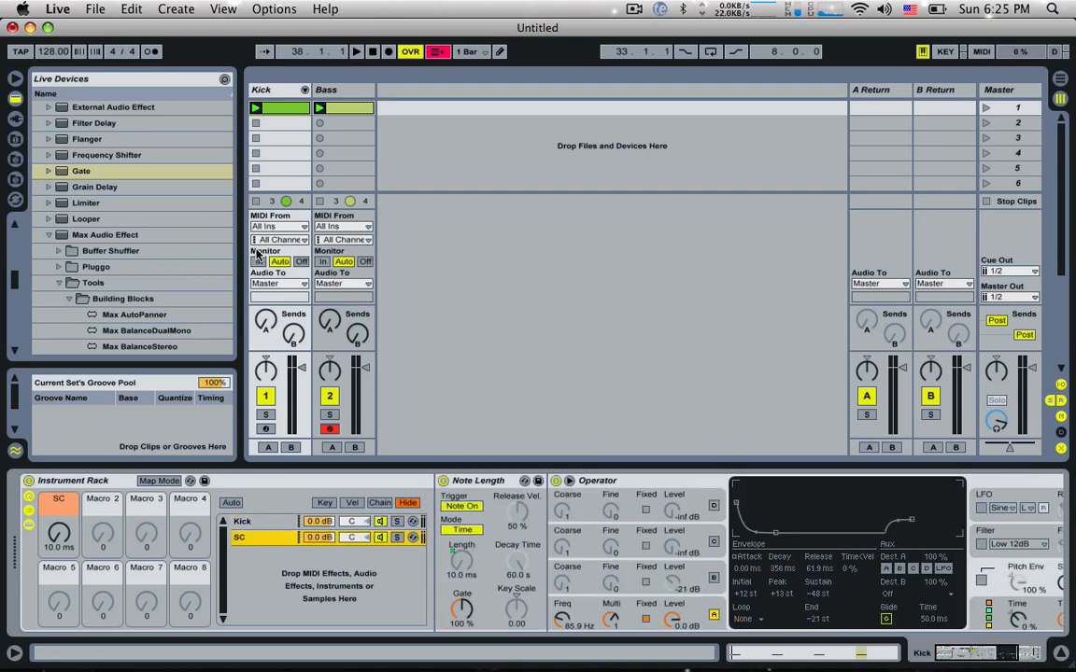
Drop DHS_House Drum Loop 125_7.wav onto a new third audio track
click(265, 107)
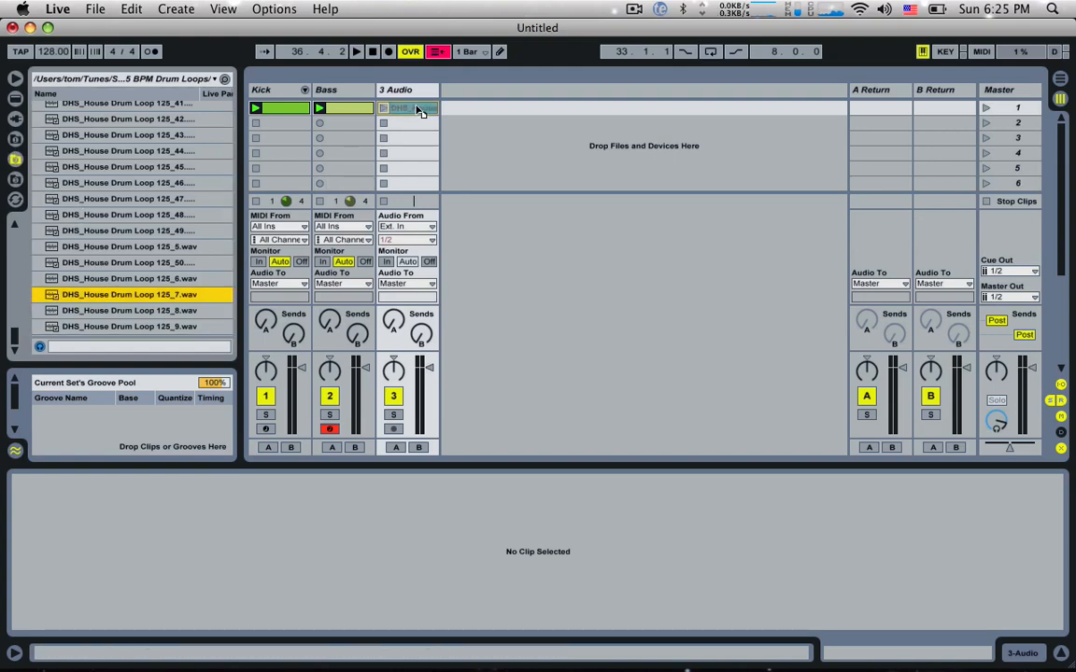
Launch the loop and add a Kick-sidechained Compressor with 11 dB gain and 1 ms release
click(412, 107)
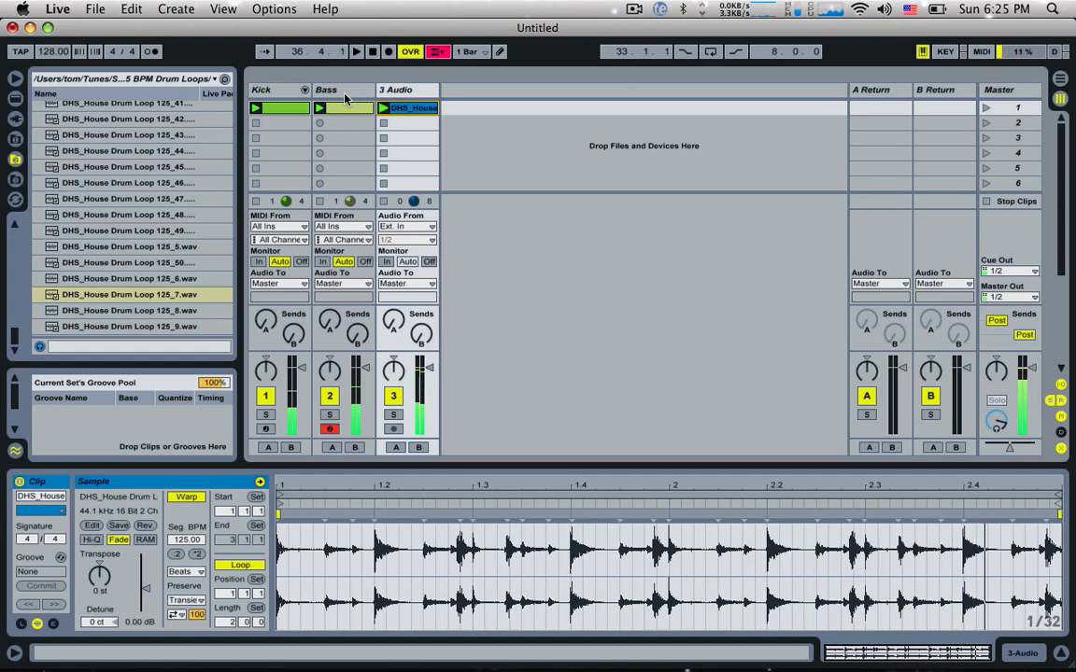
click(326, 90)
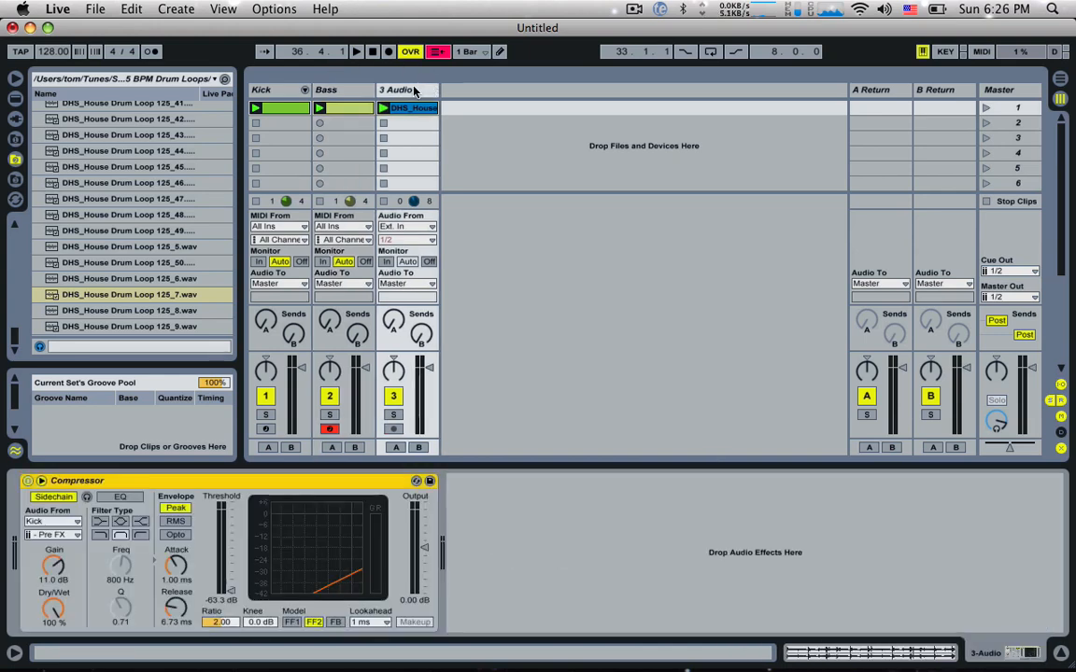
click(356, 52)
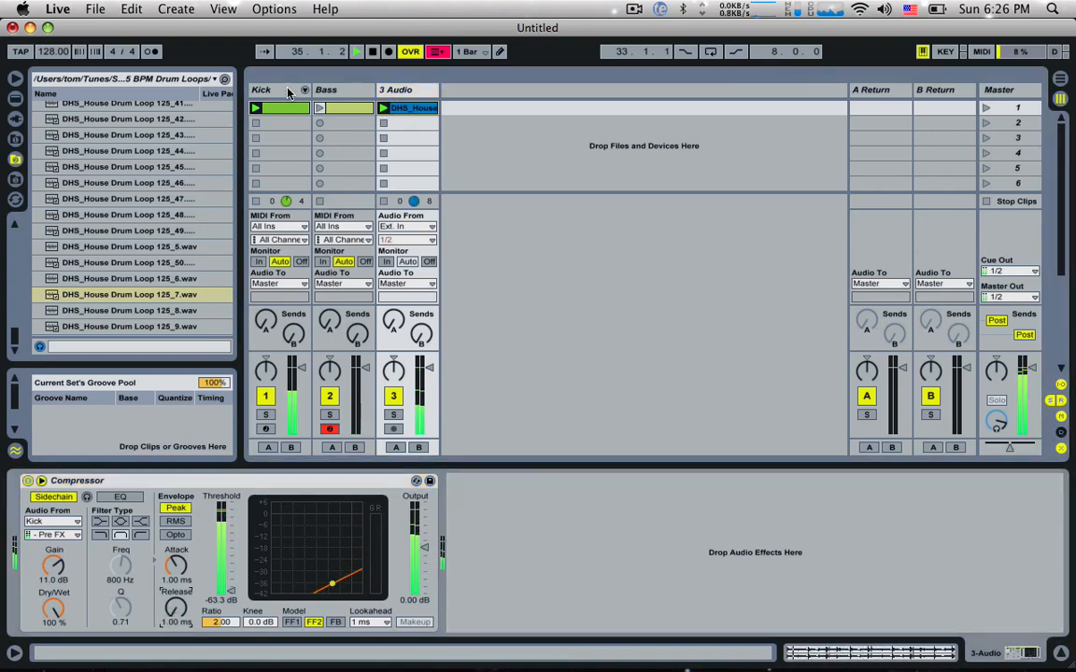
click(271, 90)
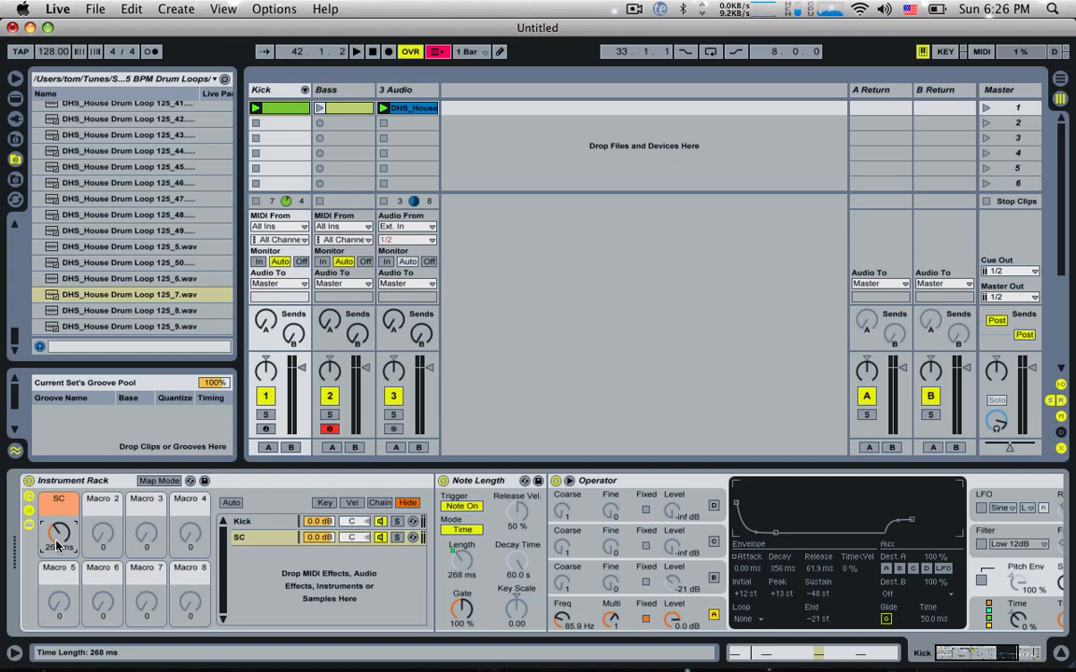
mouse_move(630, 42)
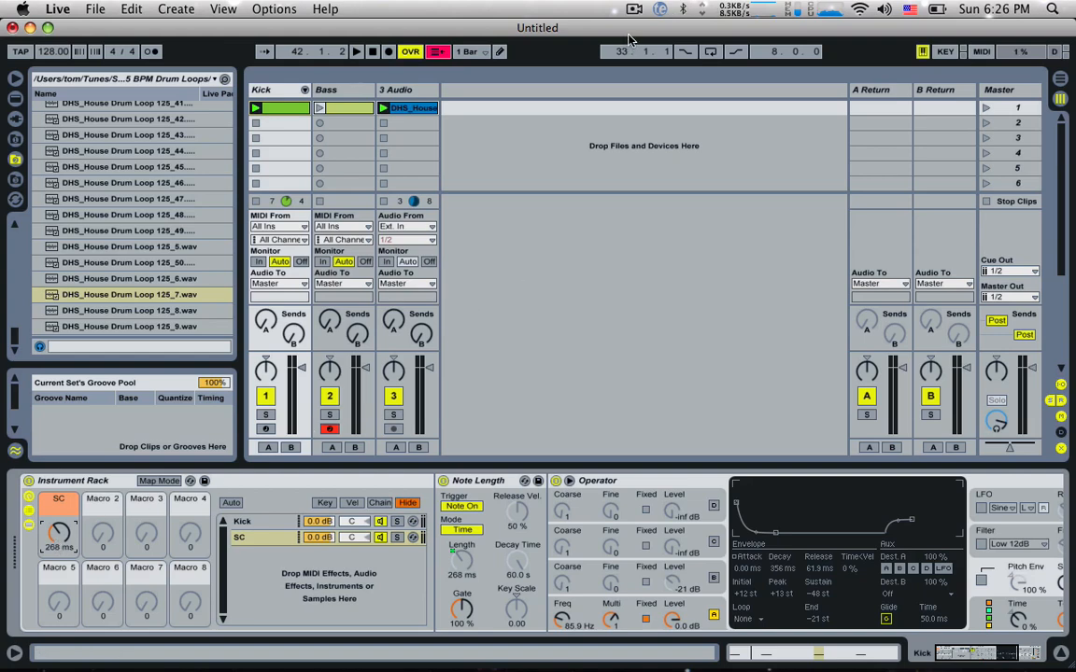